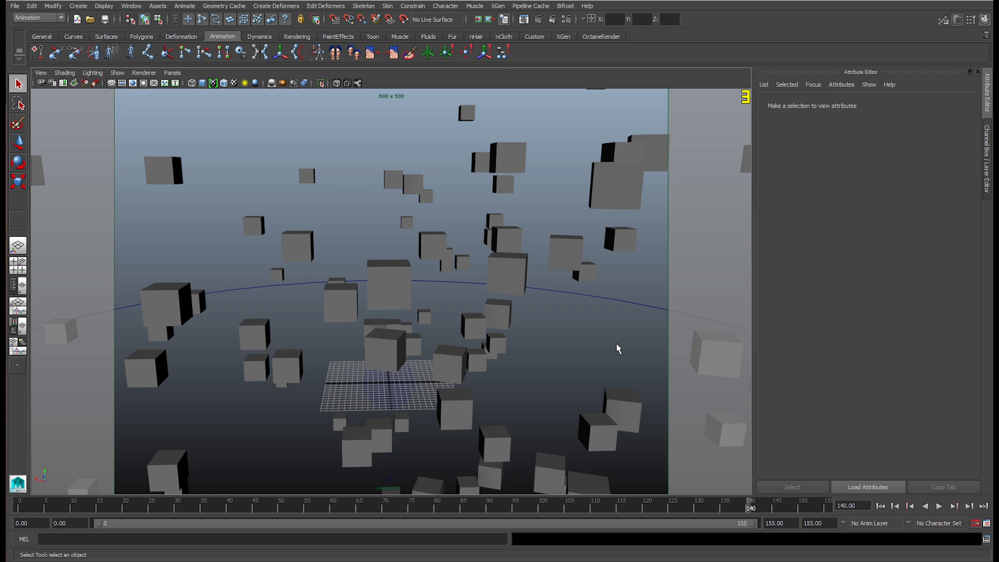
mouse_move(223, 506)
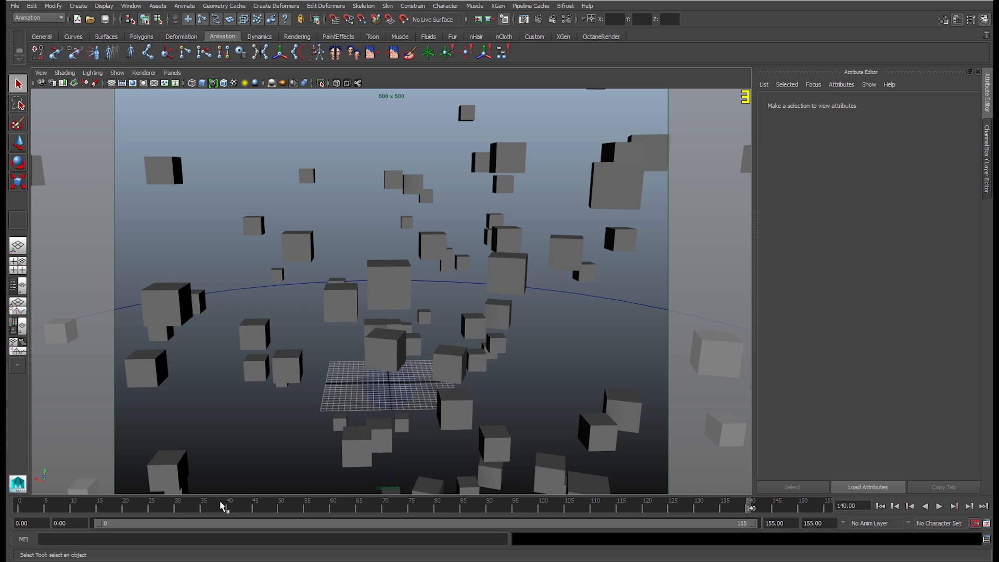
Play back the floating-cube animation and scrub the timeline across the frame range.
left_click(939, 506)
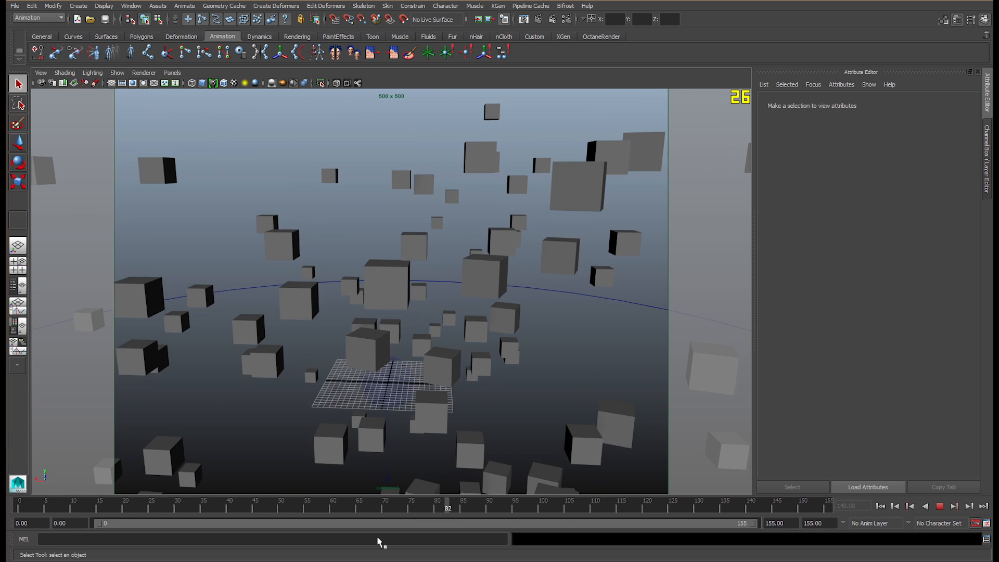
left_click_drag(448, 508, 620, 507)
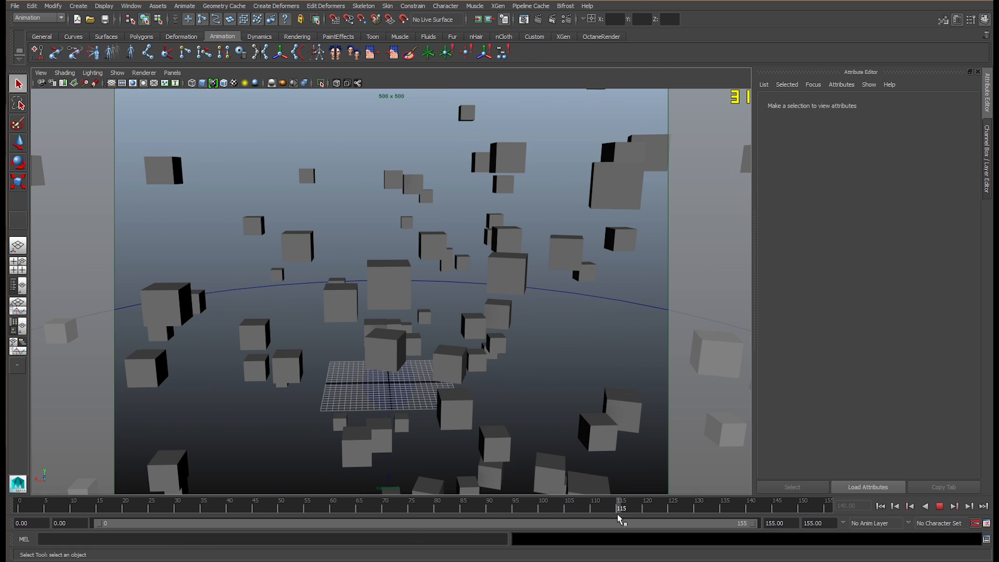
left_click_drag(621, 507, 162, 507)
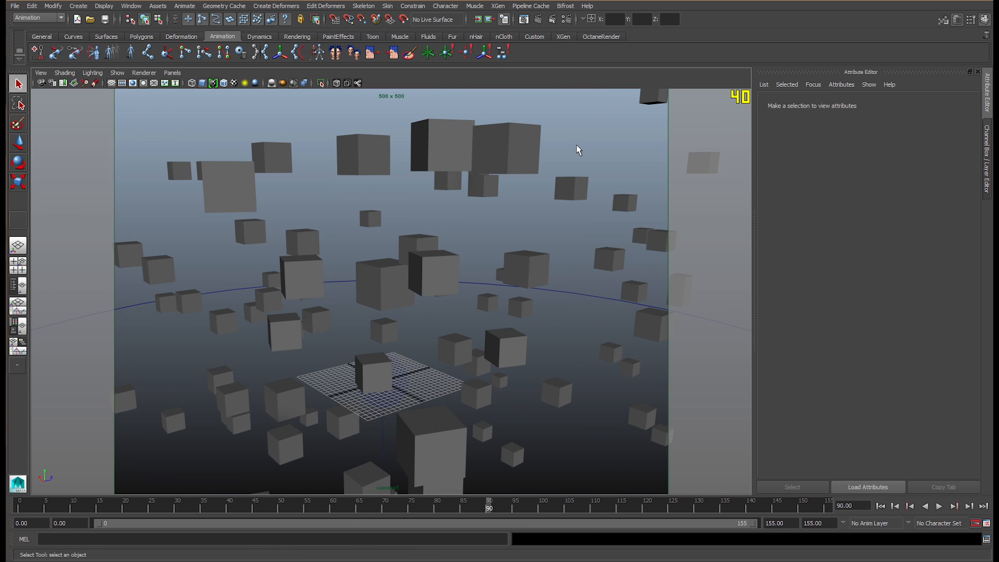
mouse_move(576, 36)
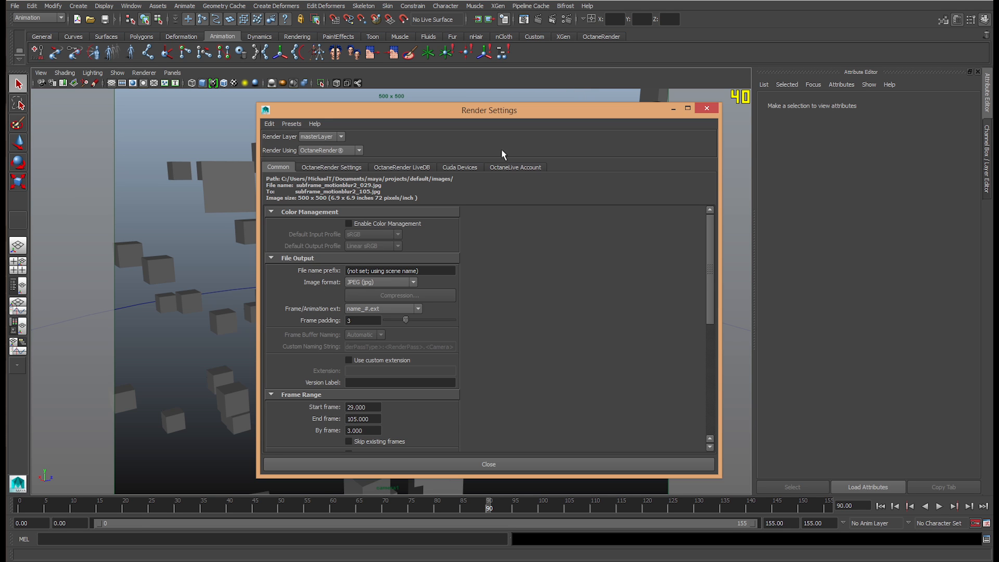
Show the OctaneRender Settings and bring the Motion blur section into view.
left_click(331, 166)
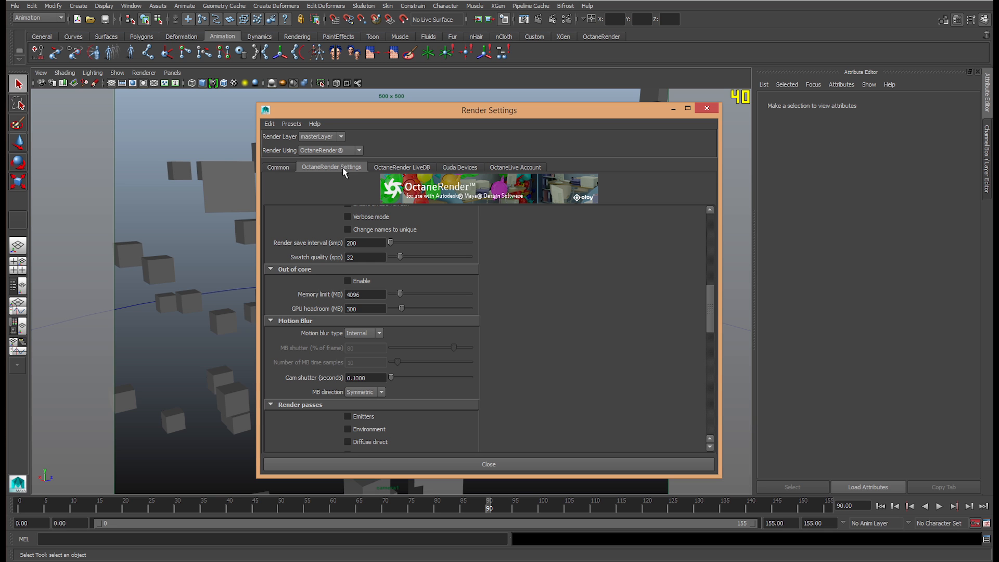
scroll("down", 3)
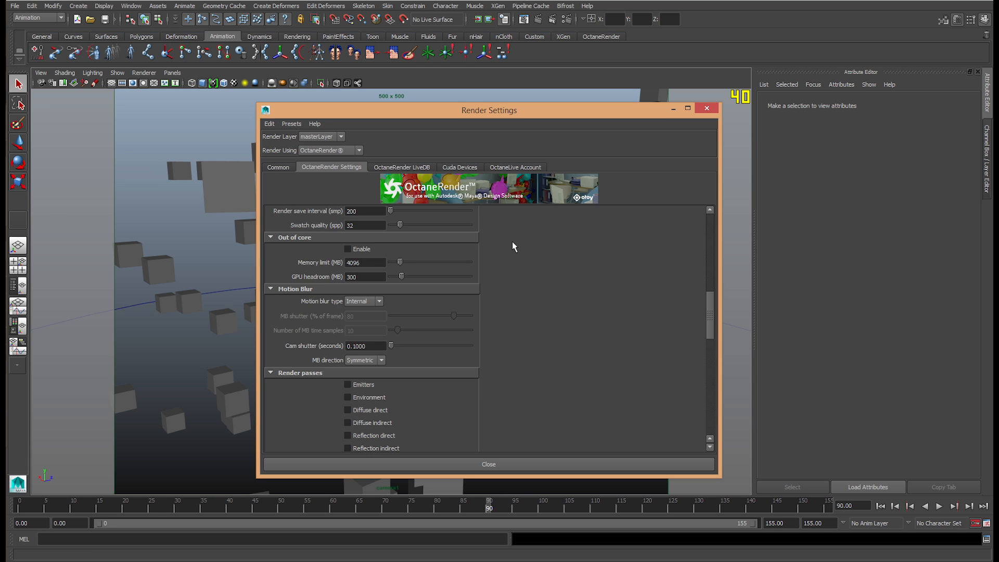
scroll("down", 3)
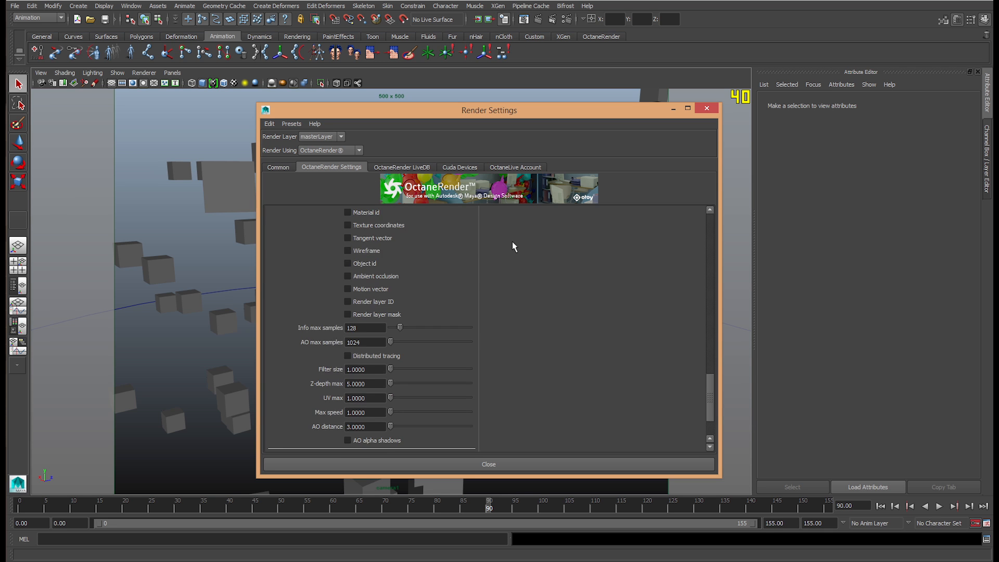
scroll("down", 3)
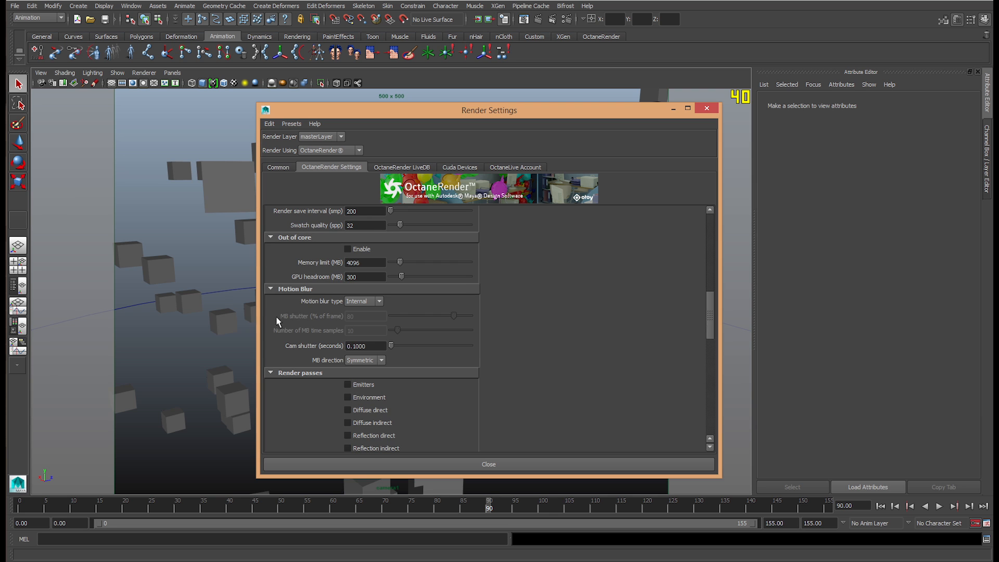
Set Octane motion blur type to Subframe, keeping 80% shutter and 10 time samples.
left_click(364, 300)
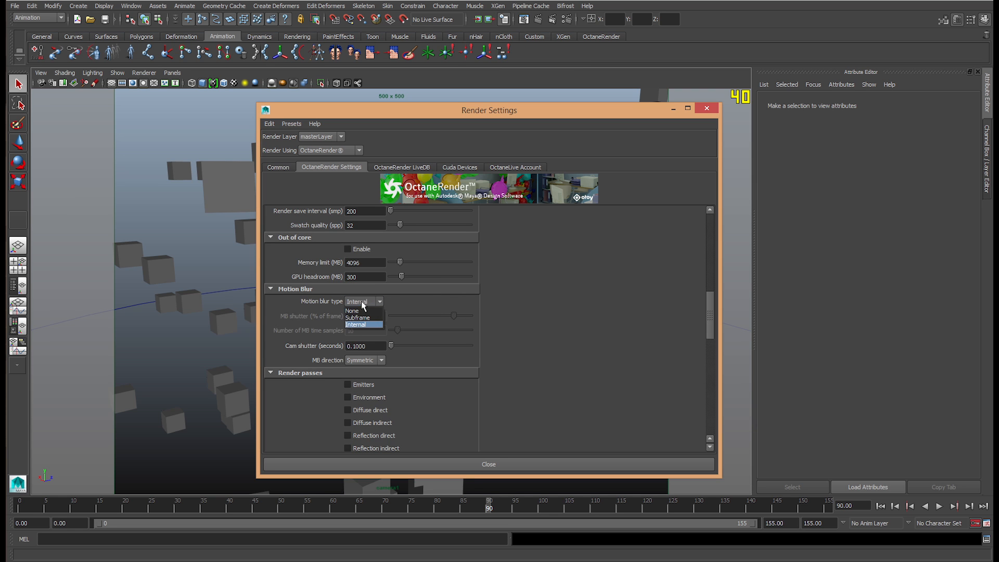
left_click(352, 311)
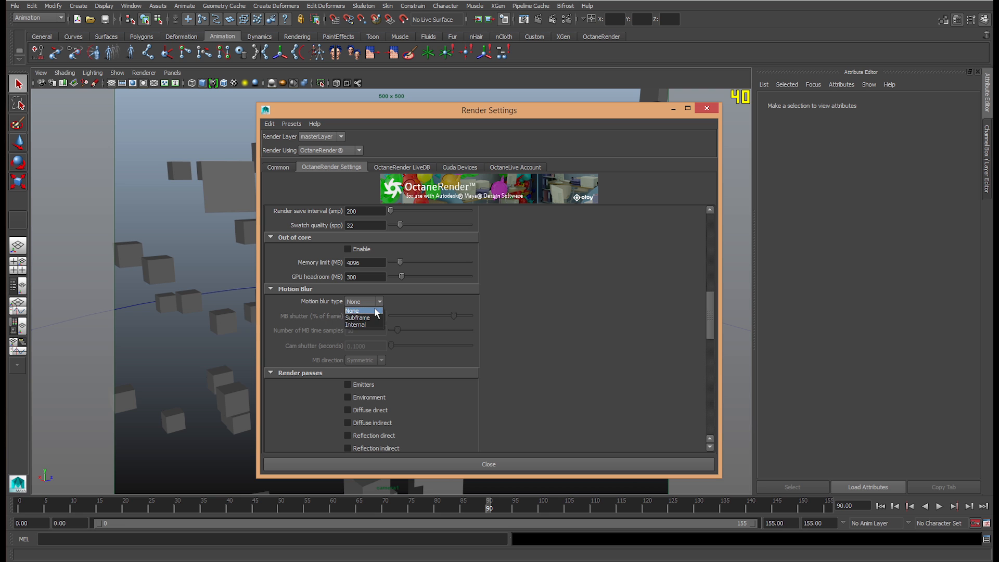
mouse_move(363, 324)
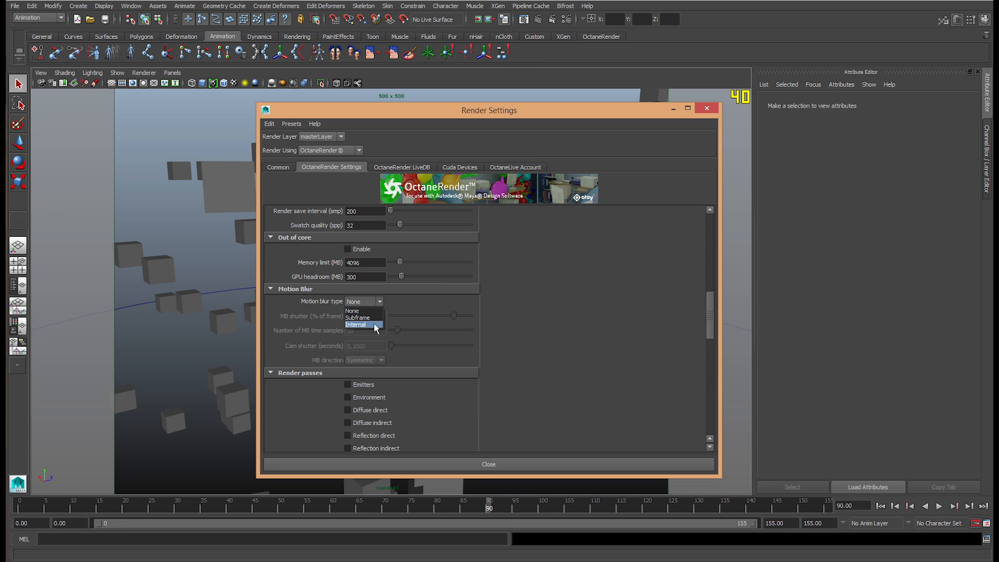
mouse_move(354, 310)
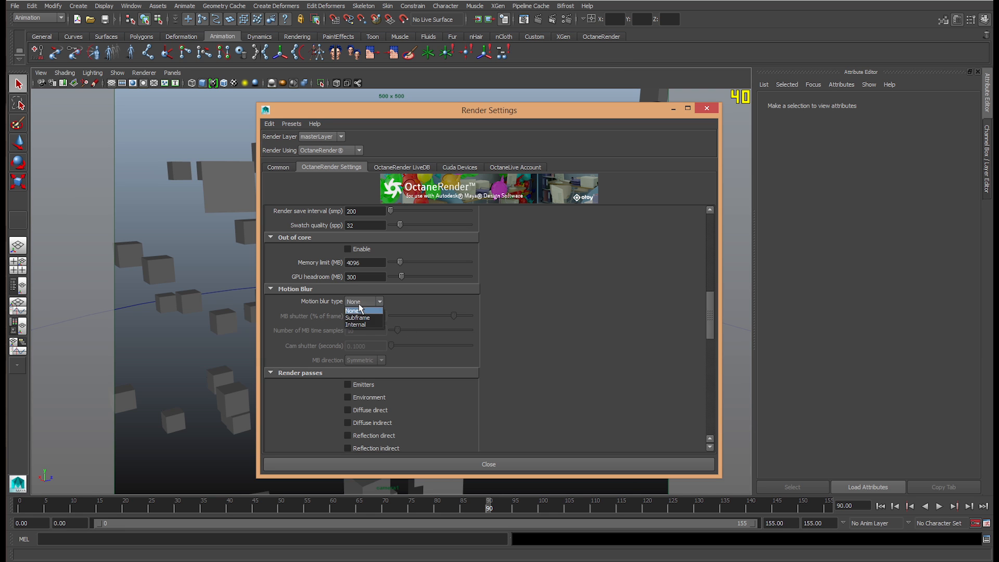
left_click(358, 317)
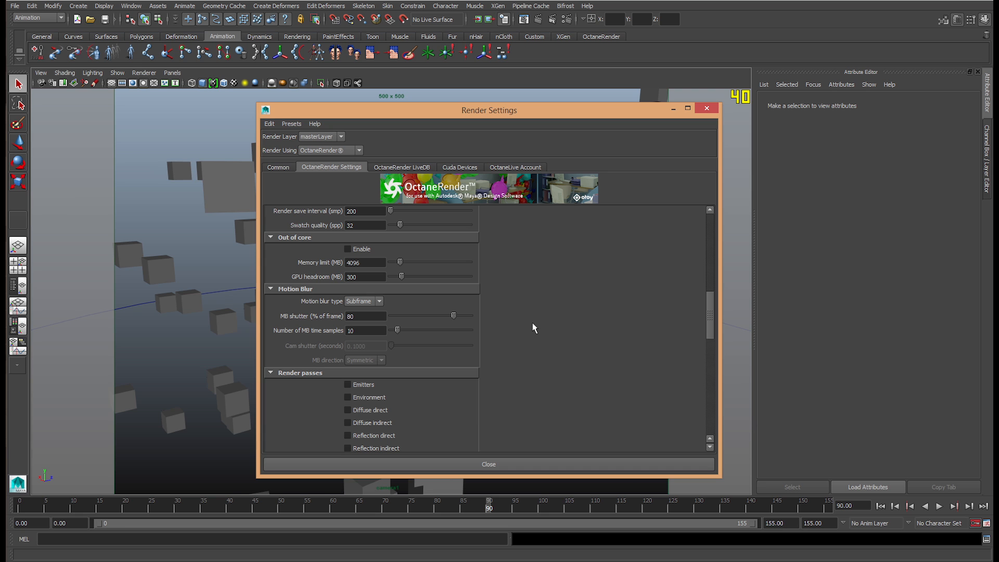
mouse_move(300, 330)
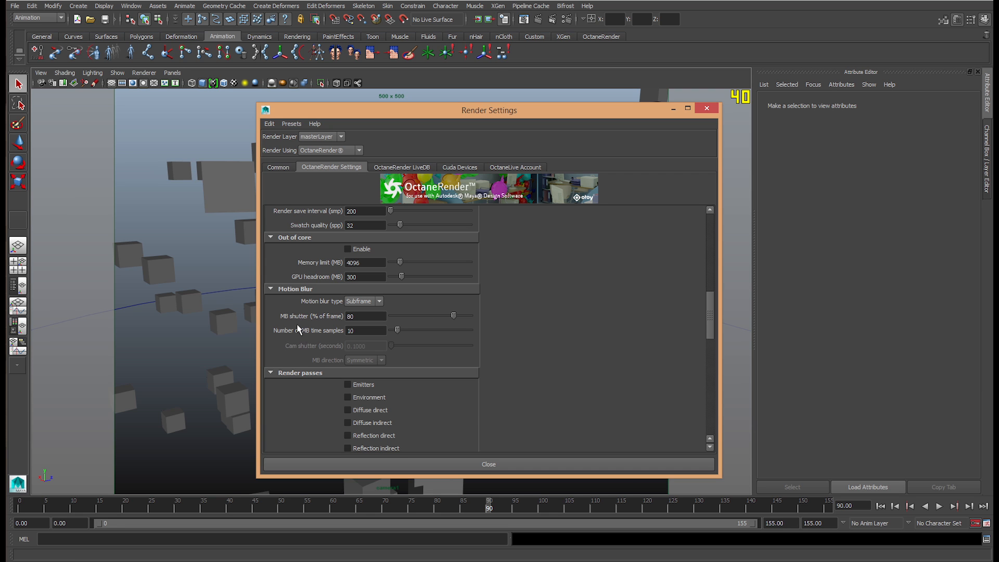
mouse_move(331, 324)
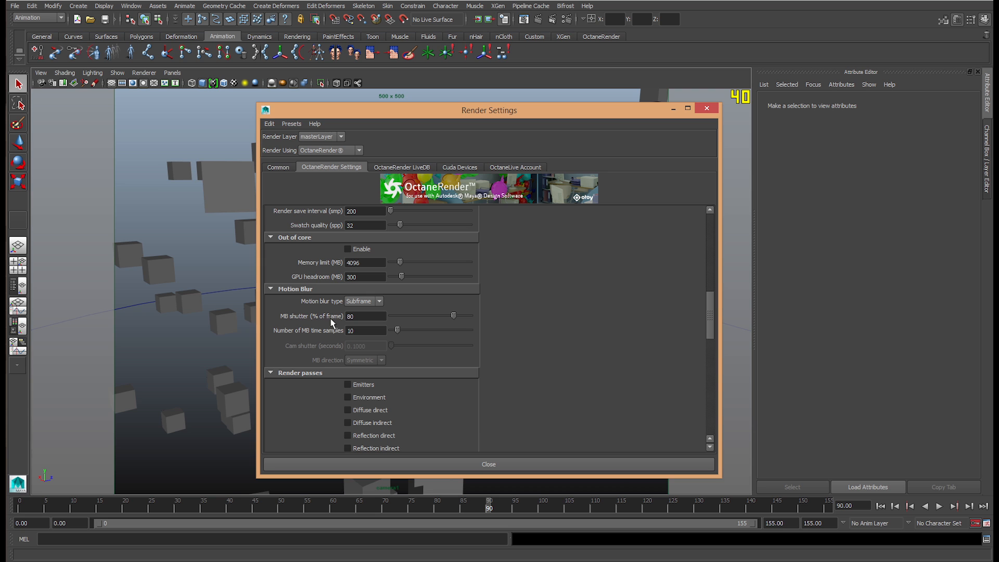
mouse_move(305, 365)
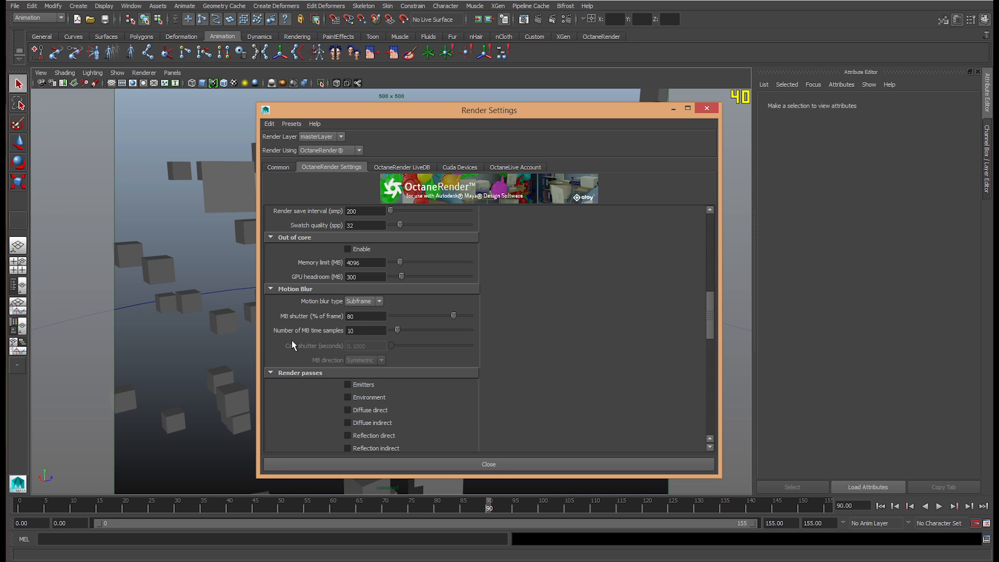
left_click(366, 330)
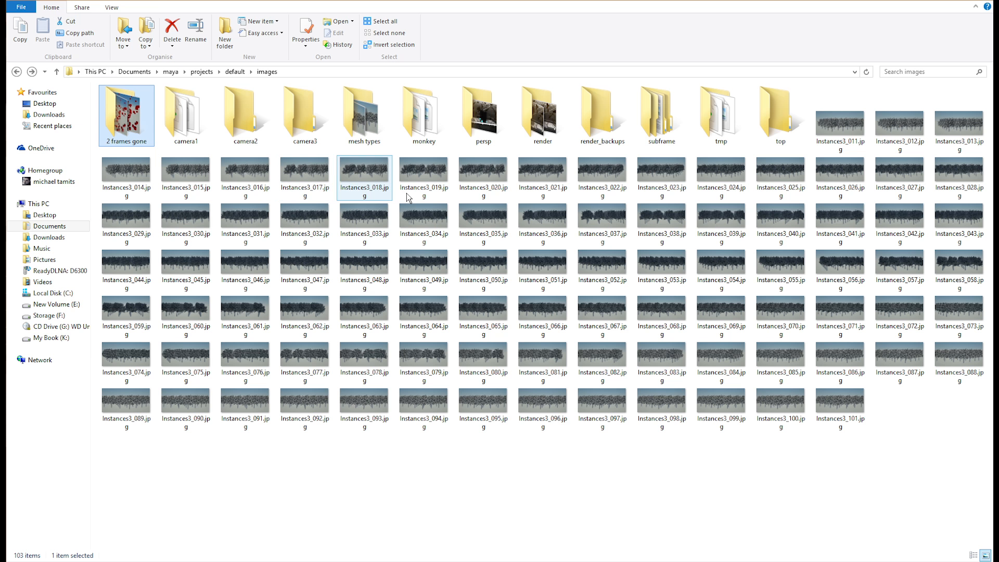
Open the subframe folder of test renders from the project images folder.
left_click(542, 116)
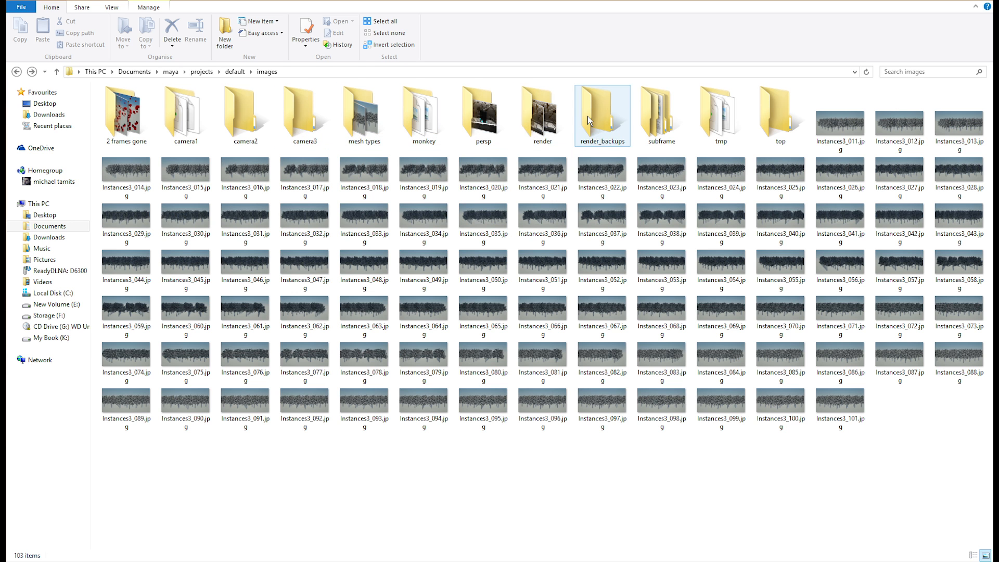
double_click(660, 114)
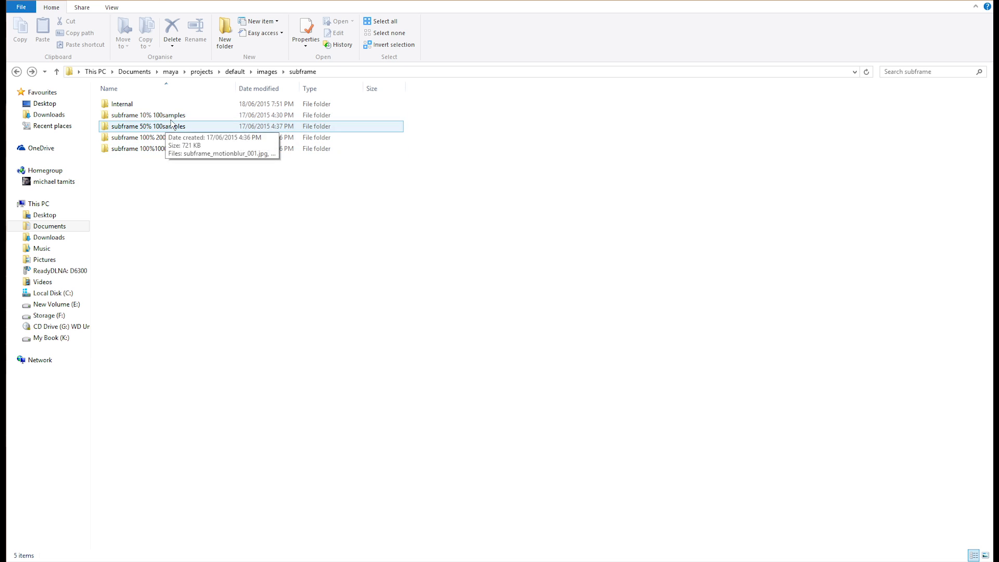
Open the subframe 10% 100samples folder and view its first rendered frame full size.
double_click(147, 114)
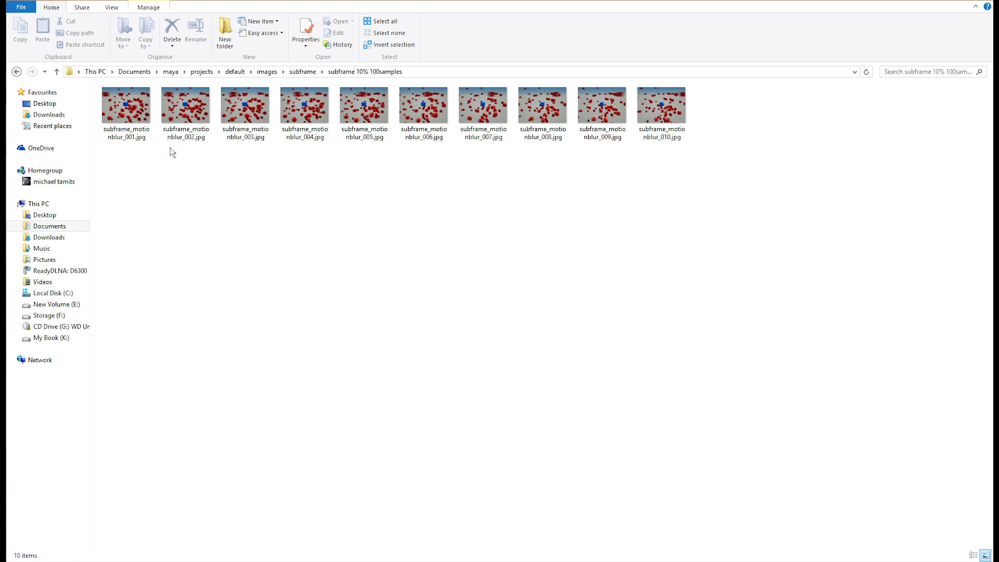
left_click(126, 107)
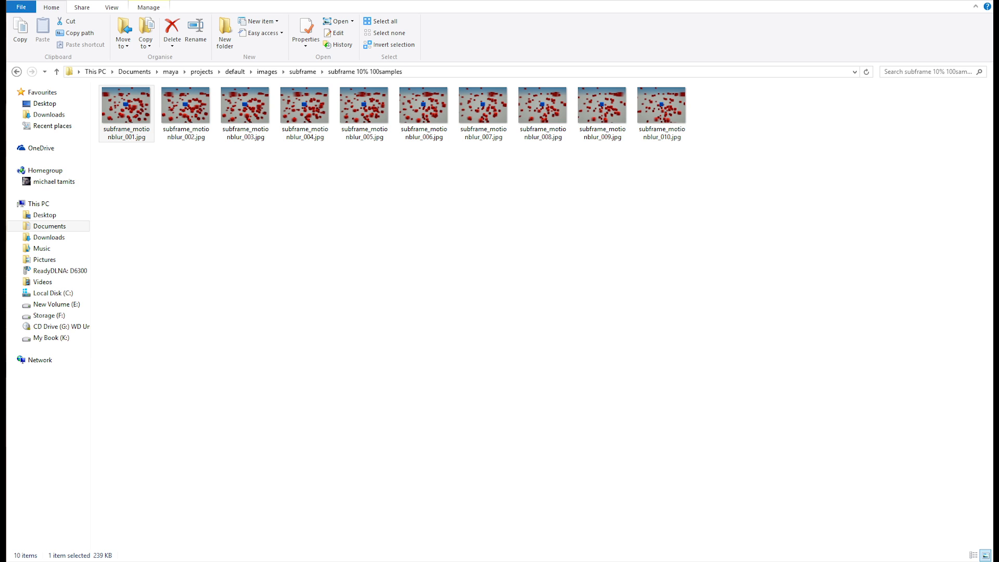
double_click(126, 107)
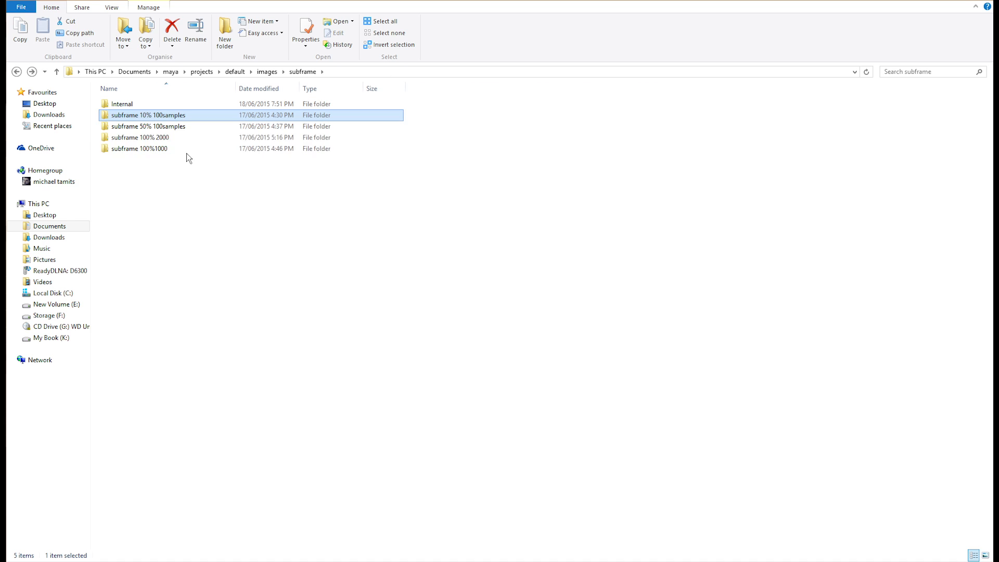
double_click(149, 125)
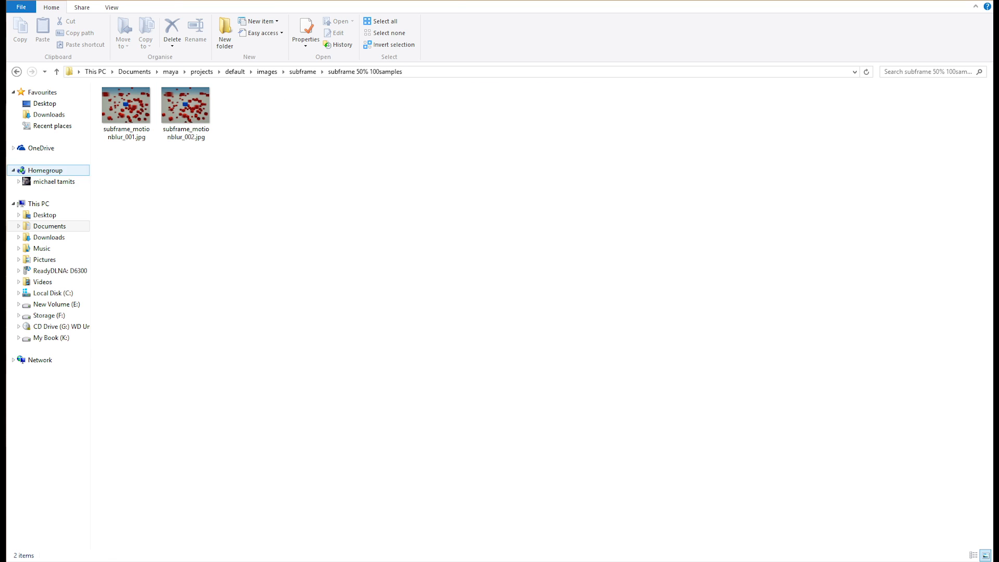
left_click(126, 106)
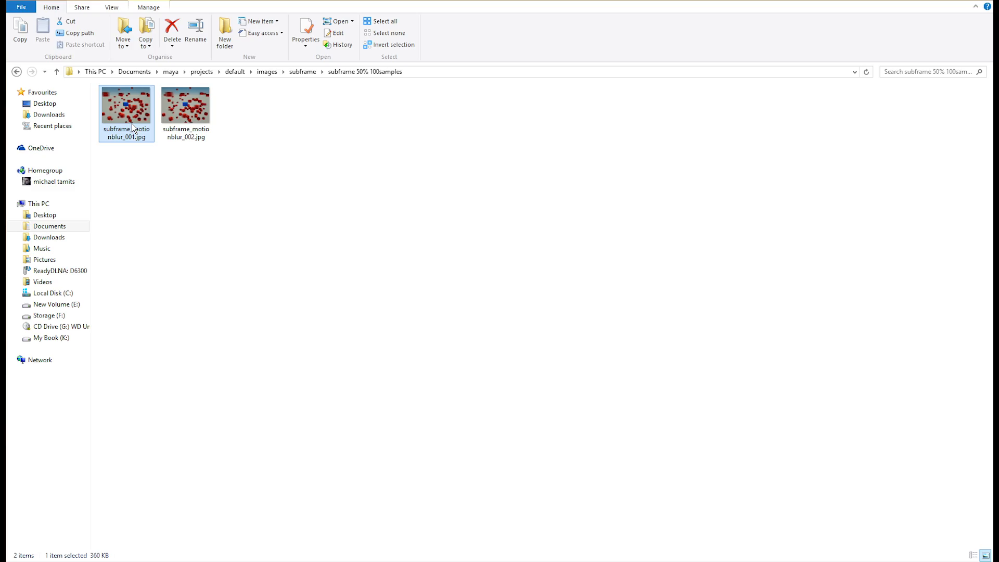
double_click(126, 105)
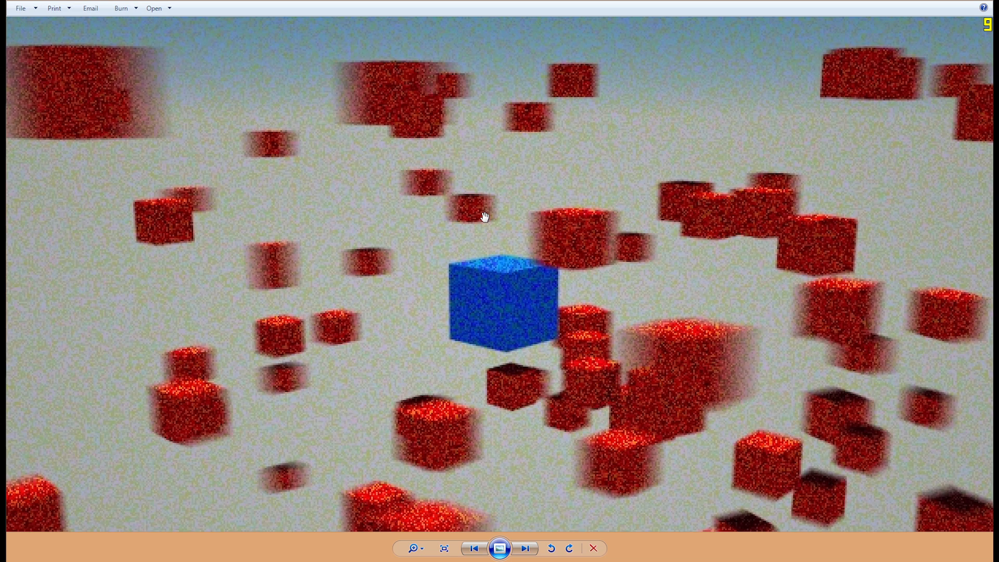
left_click(444, 548)
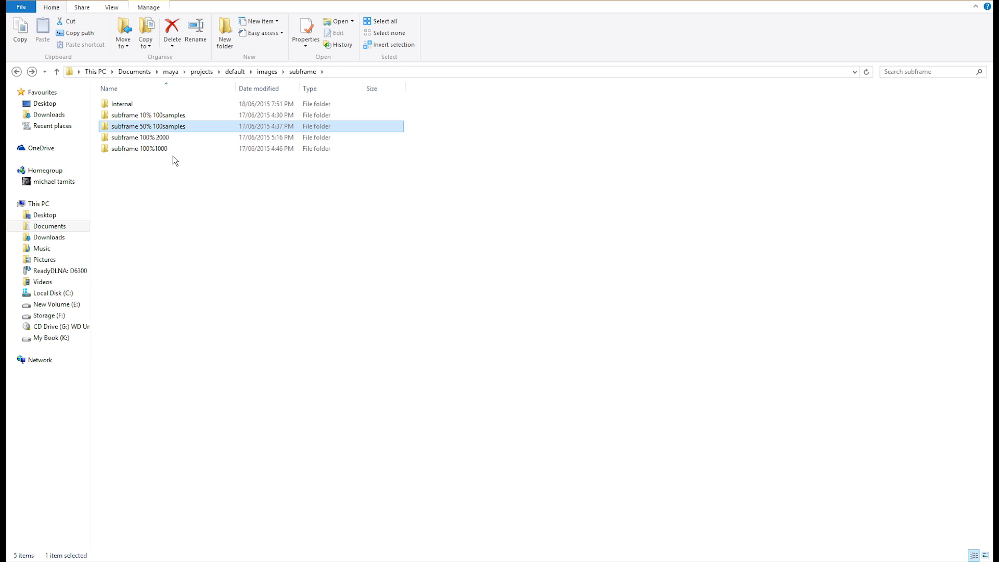
mouse_move(139, 137)
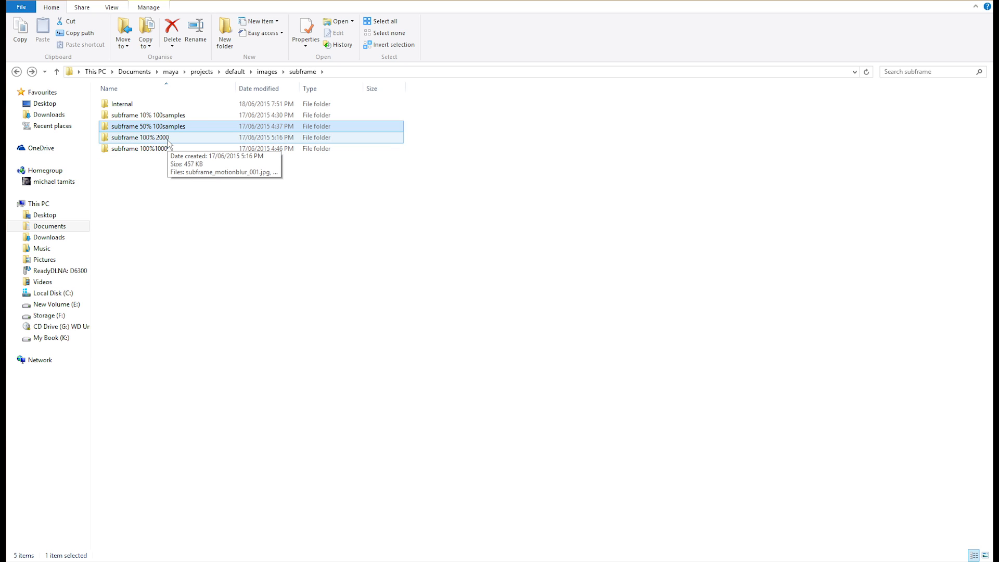
View the first render from the subframe 100% 2000 folder in Photo Viewer.
double_click(137, 137)
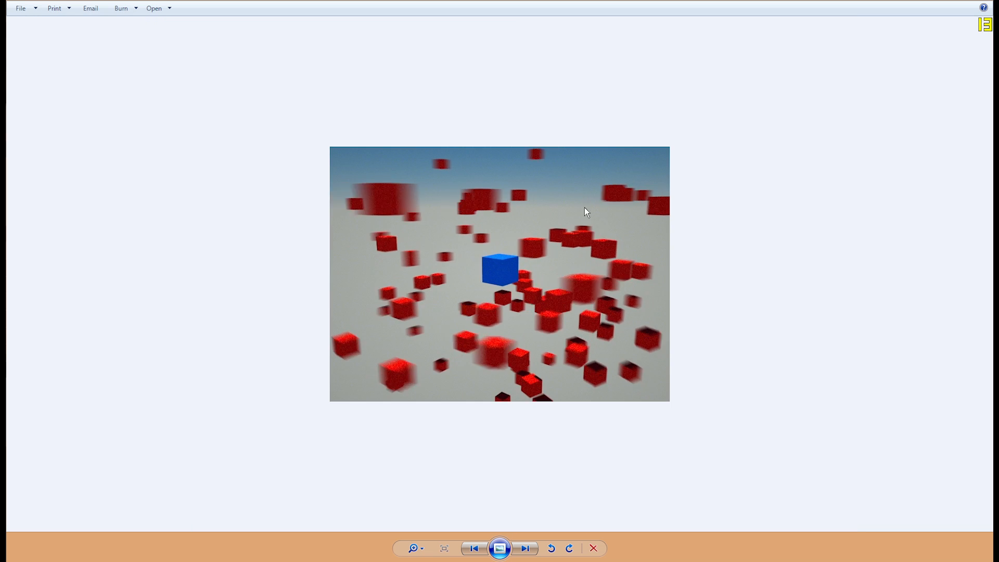
left_click(443, 548)
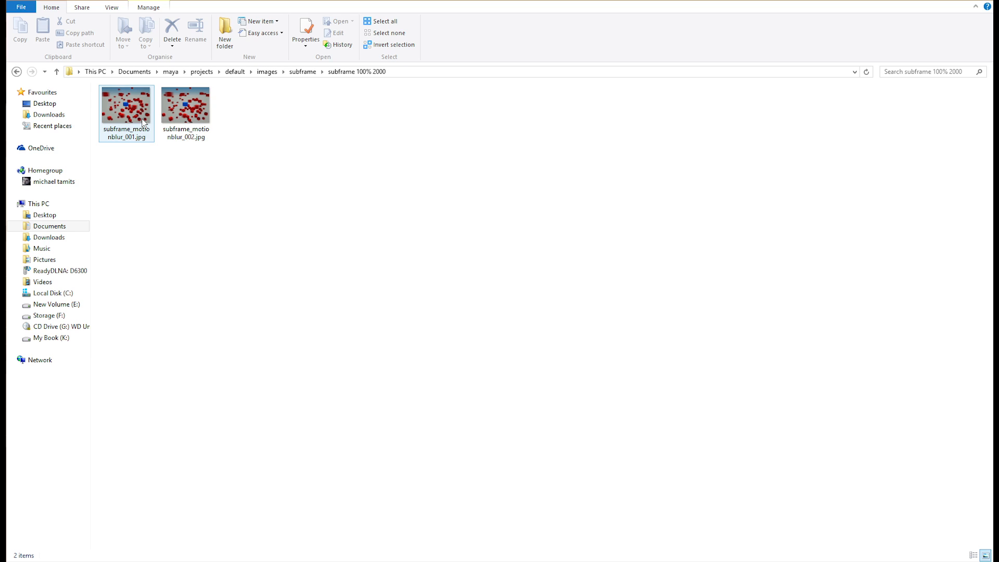
double_click(125, 105)
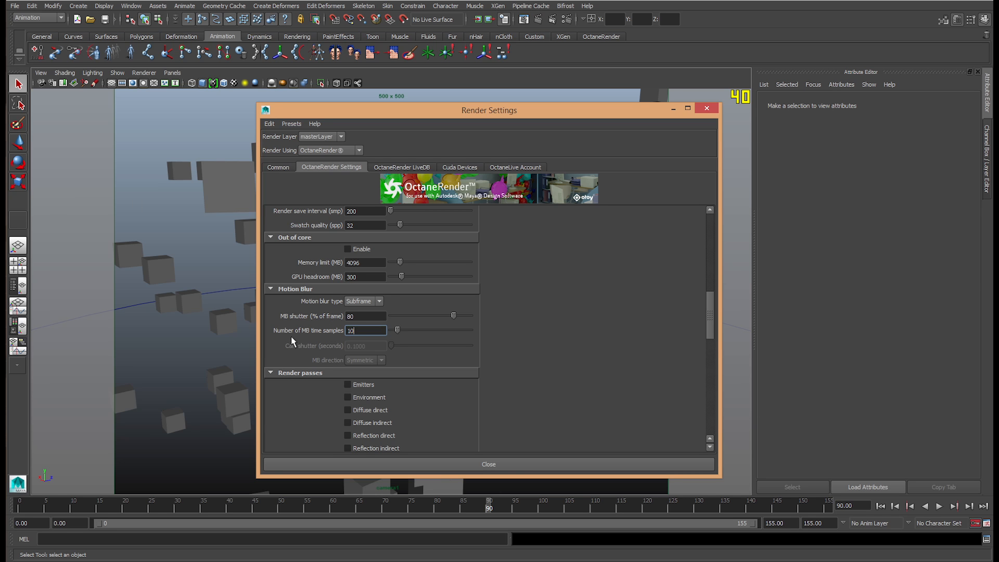
mouse_move(430, 337)
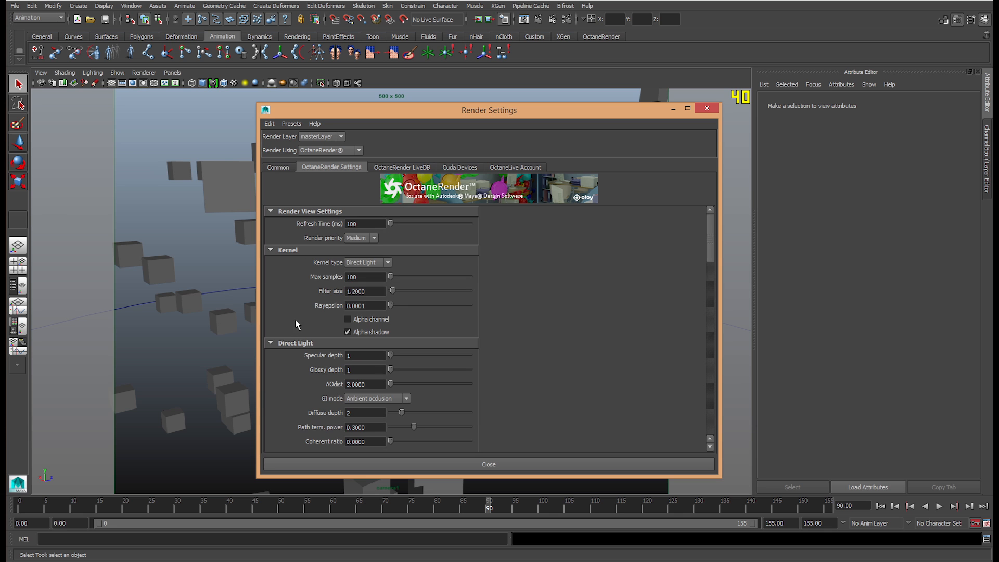
left_click(365, 277)
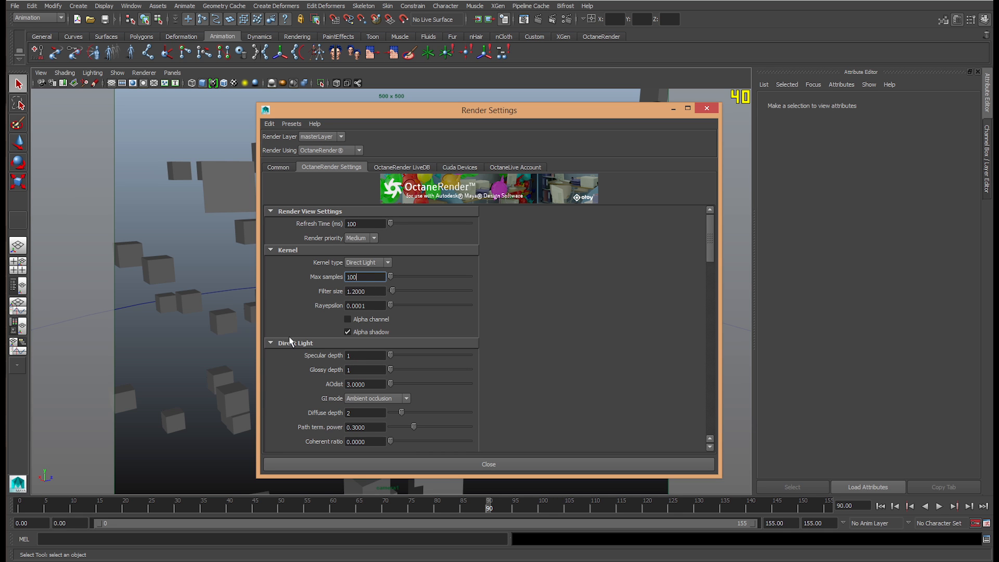
scroll("down", 3)
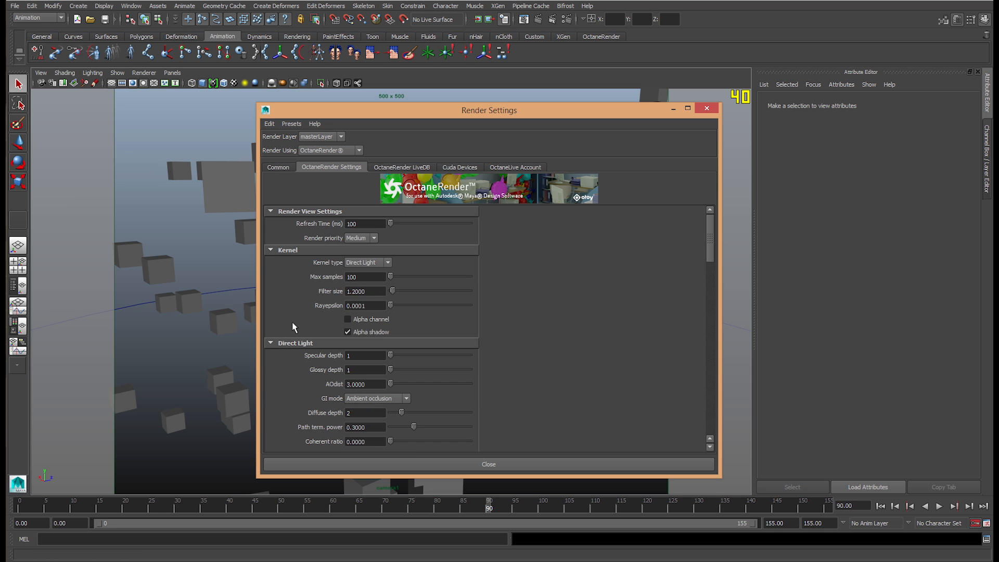
mouse_move(12, 56)
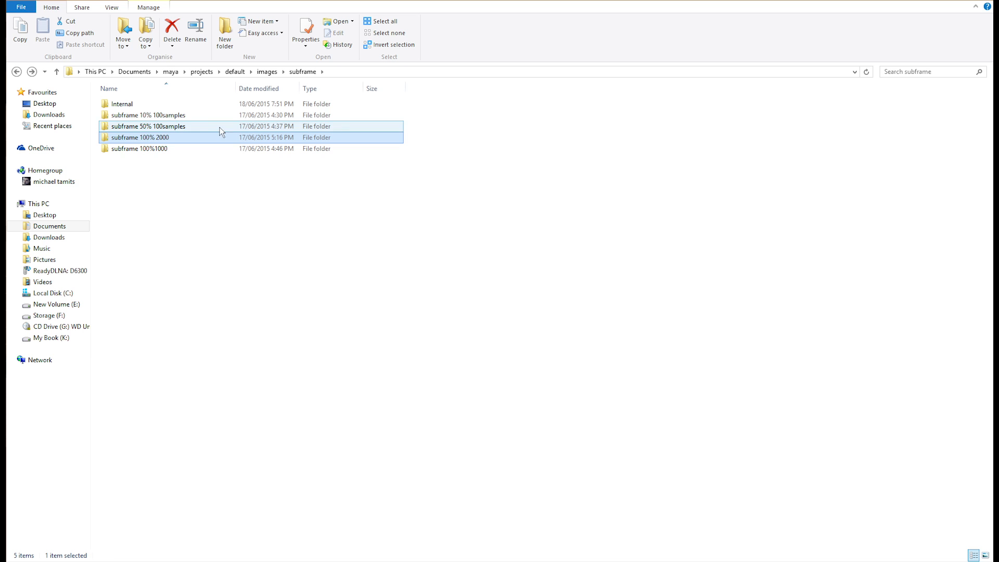
double_click(150, 126)
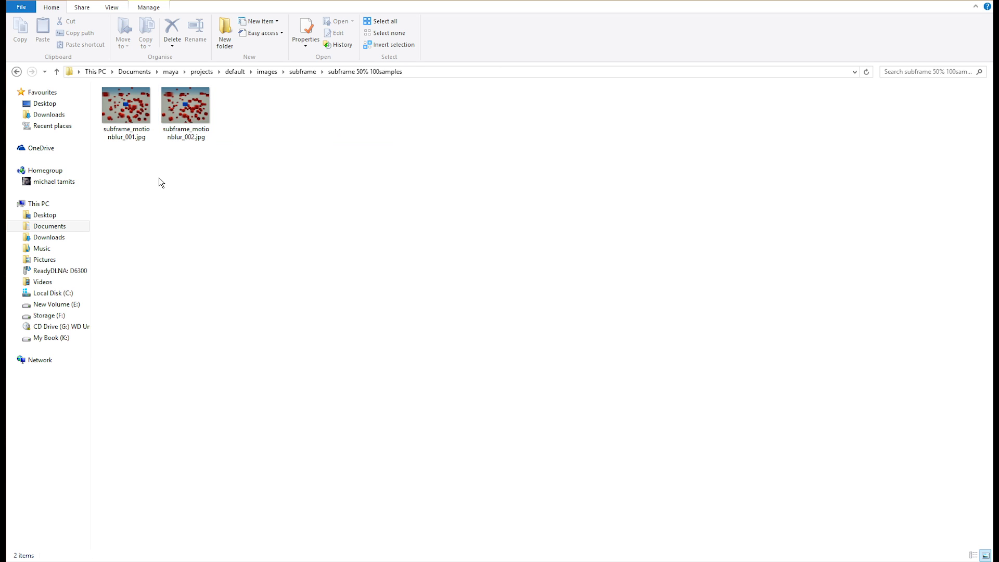
double_click(126, 104)
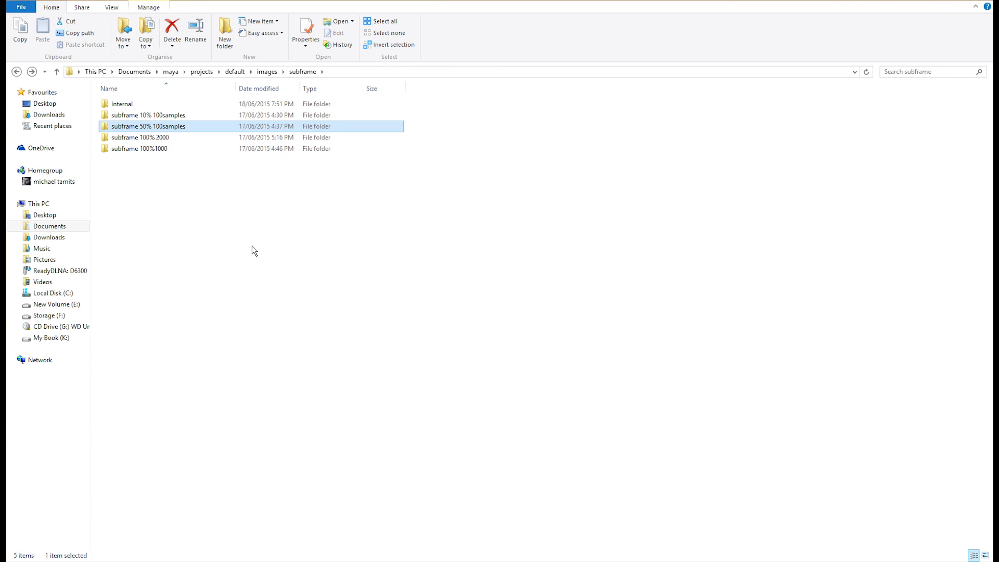
left_click(10, 72)
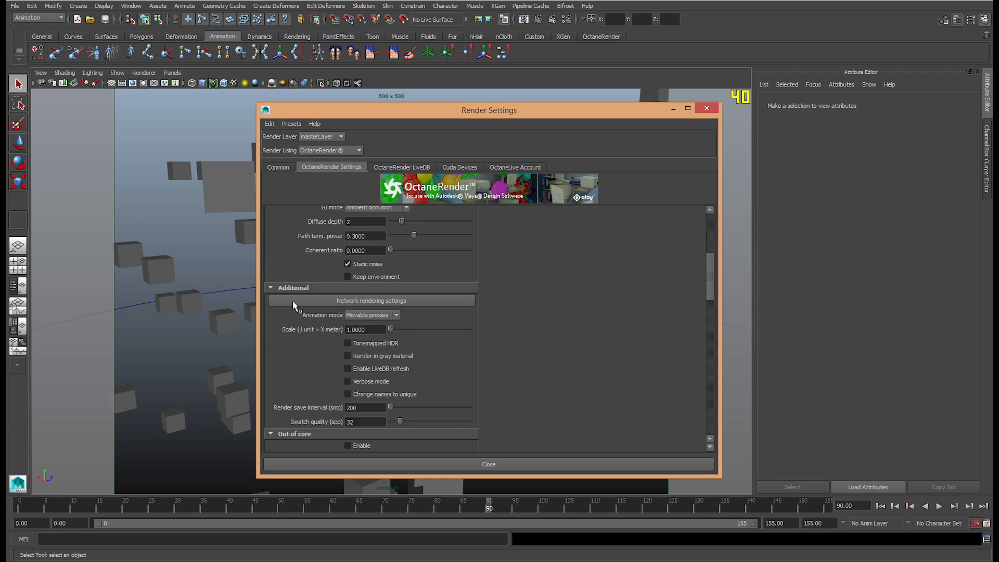
Set Octane motion blur to Internal with a 0.2000 camera shutter and Symmetric direction.
scroll("down", 3)
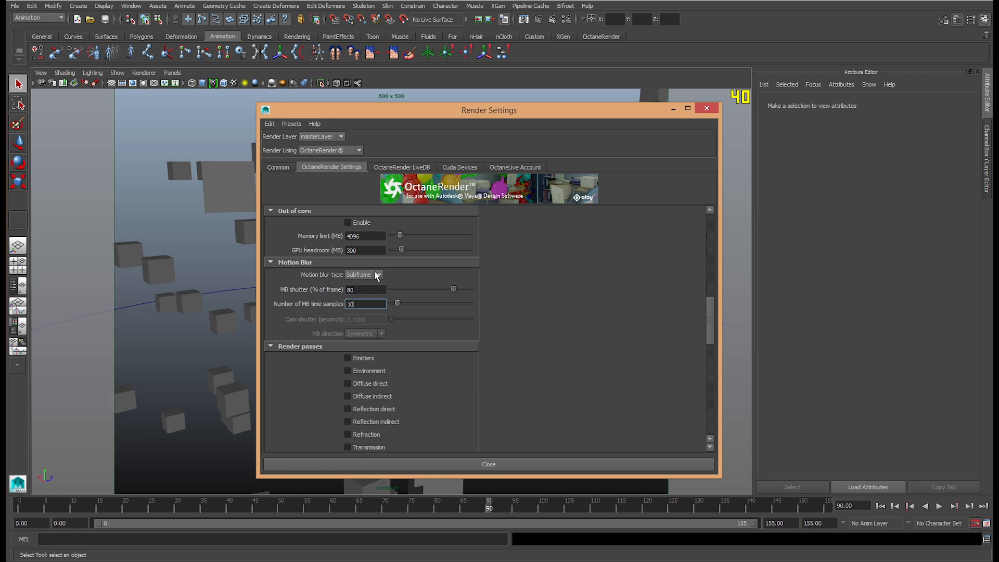
left_click(363, 274)
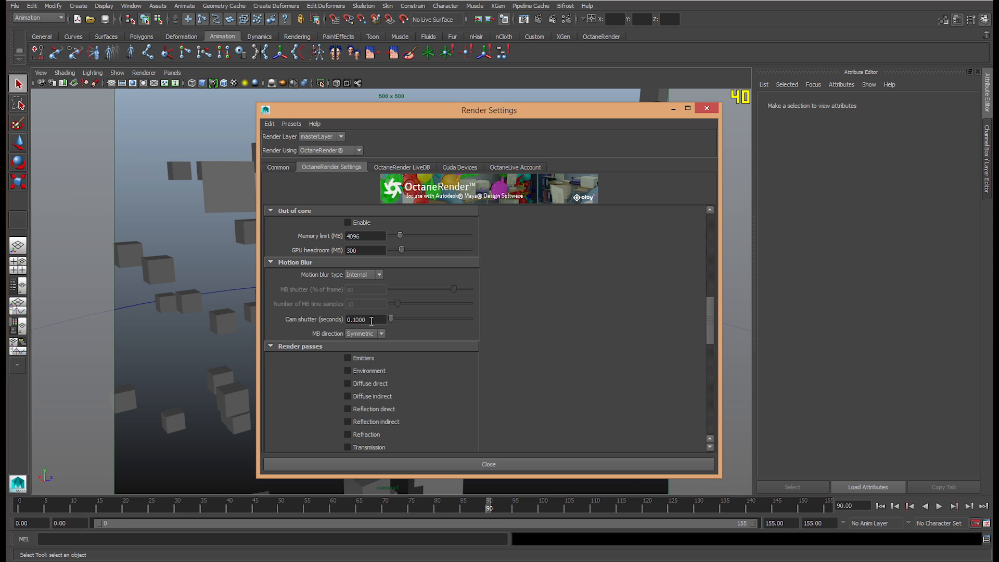
left_click(365, 319)
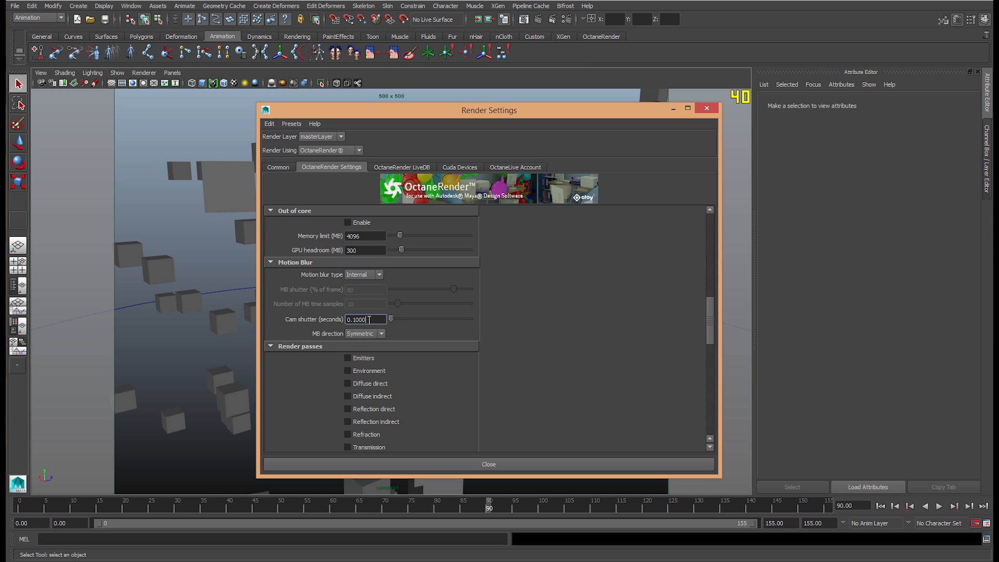
triple_click(365, 319)
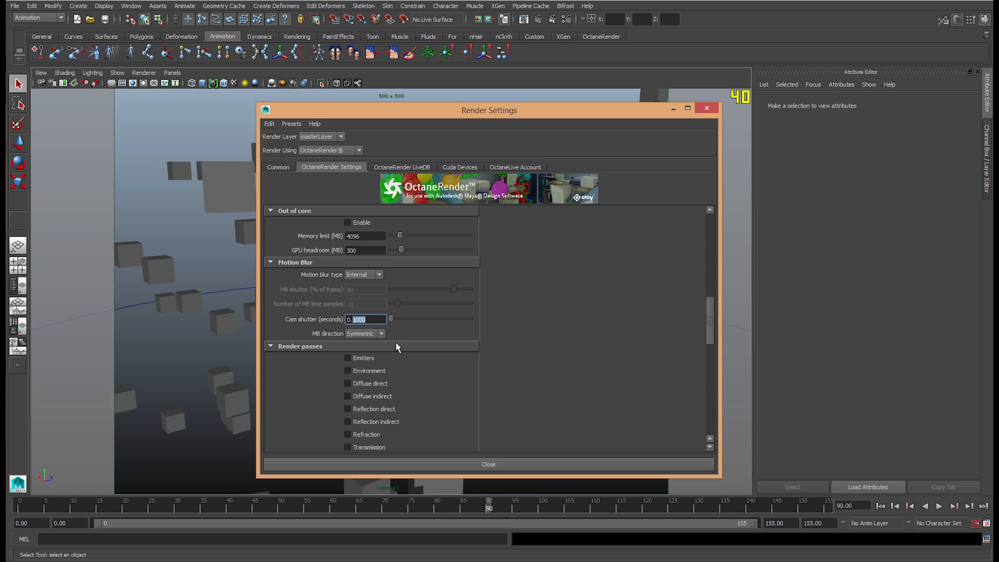
type("0.2000")
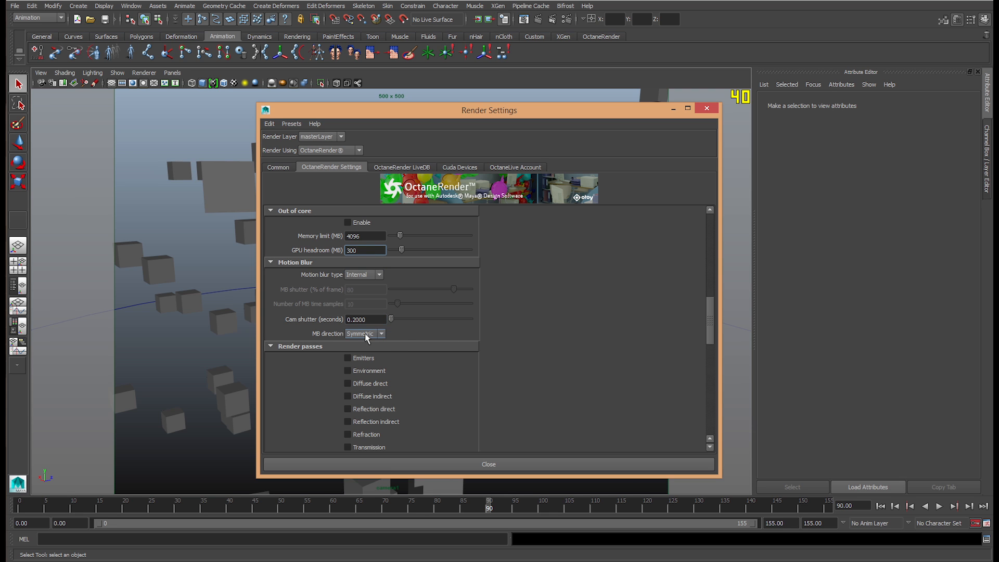
left_click(364, 333)
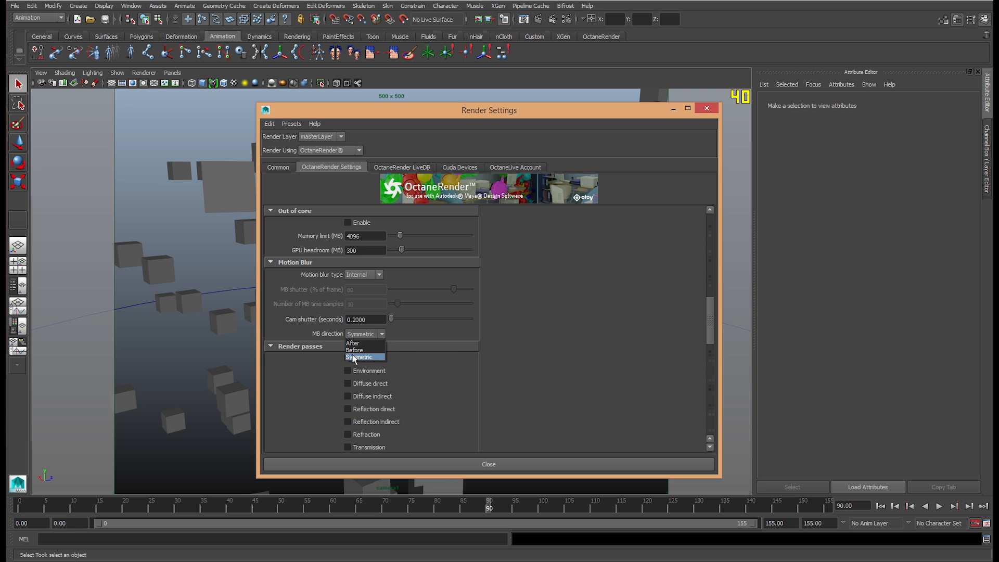
mouse_move(370, 360)
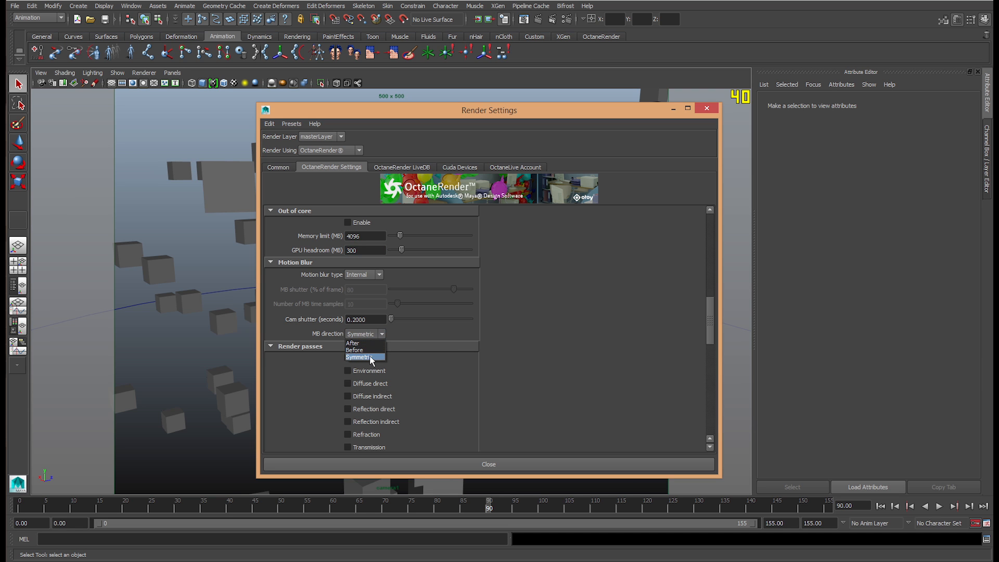
mouse_move(360, 350)
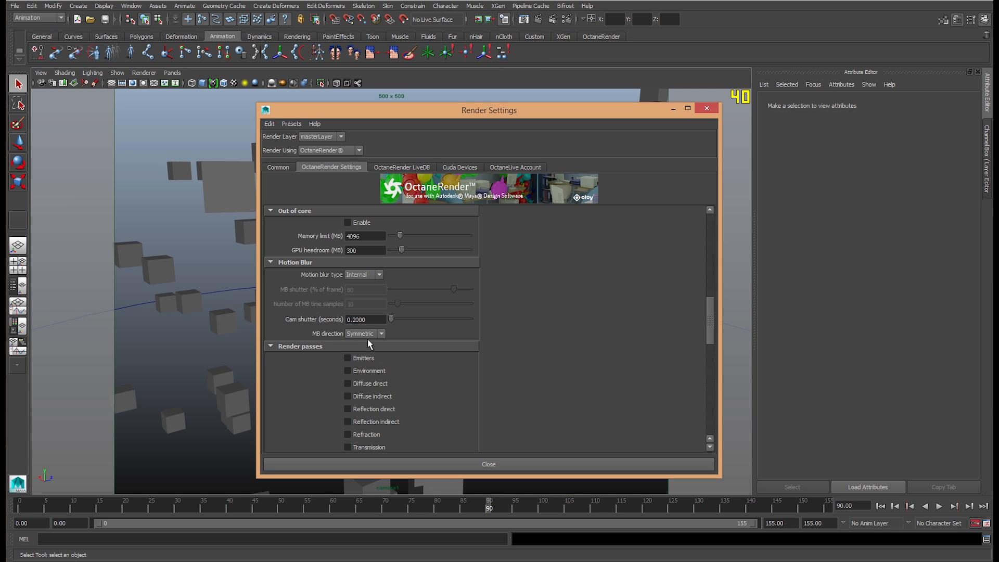
left_click(365, 320)
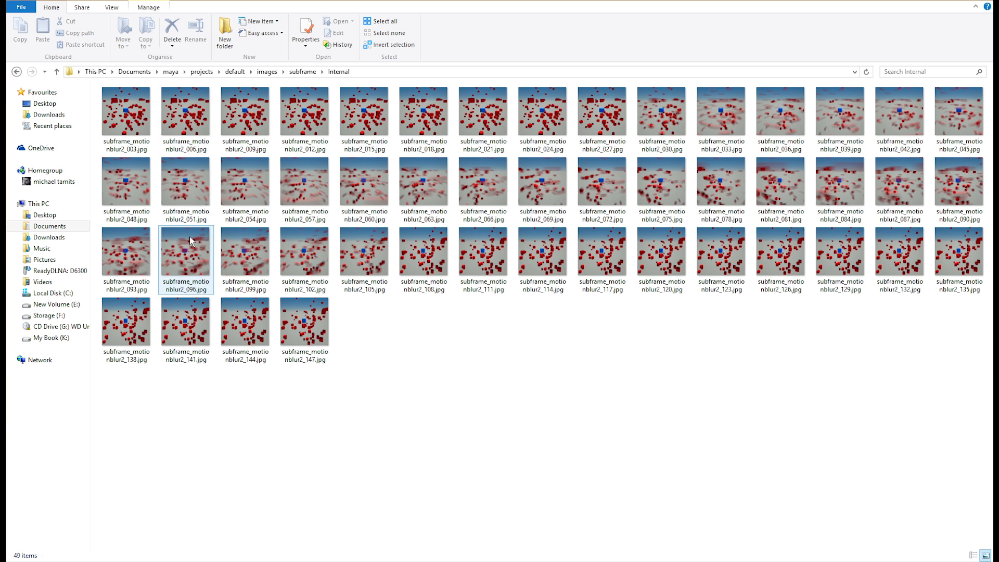
View the subframe_motionblur2_096 render full size, then check renders 069 and 063 in the Internal folder.
double_click(185, 259)
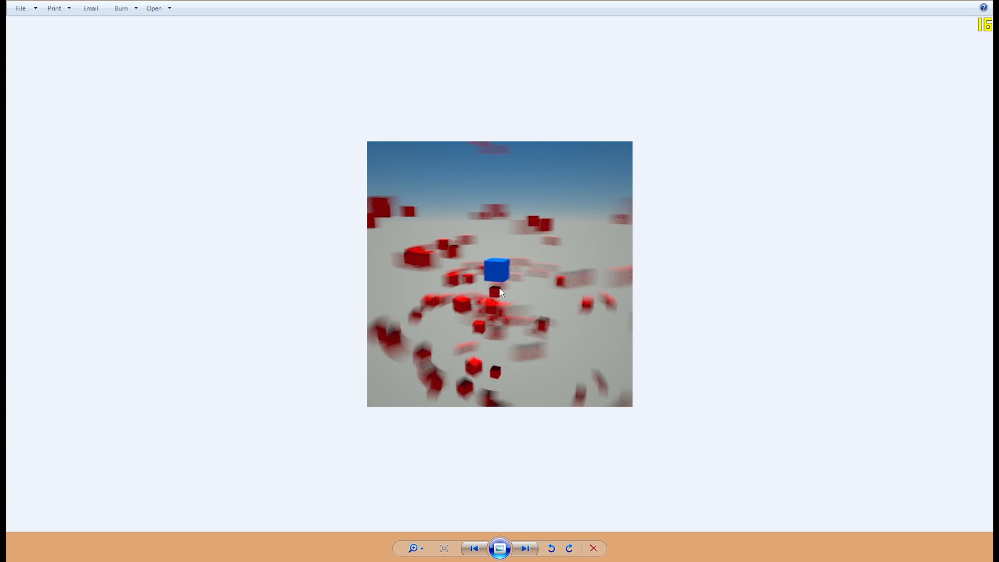
left_click(525, 549)
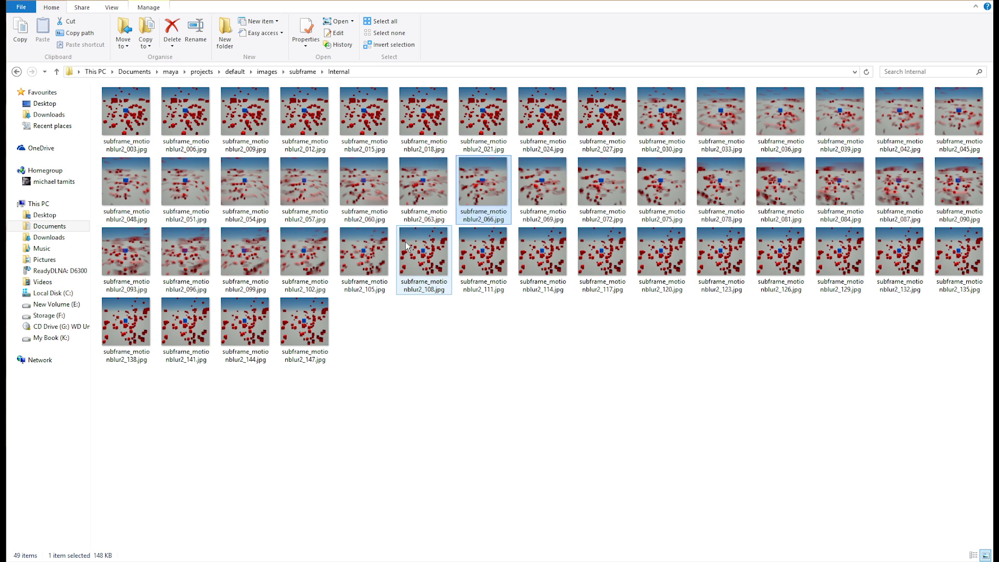
left_click(543, 185)
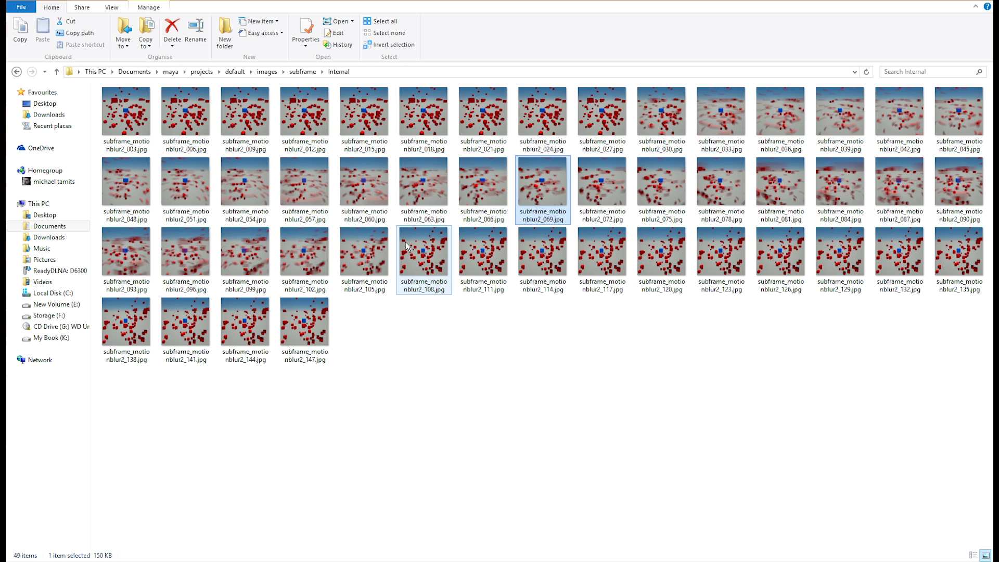
mouse_move(542, 181)
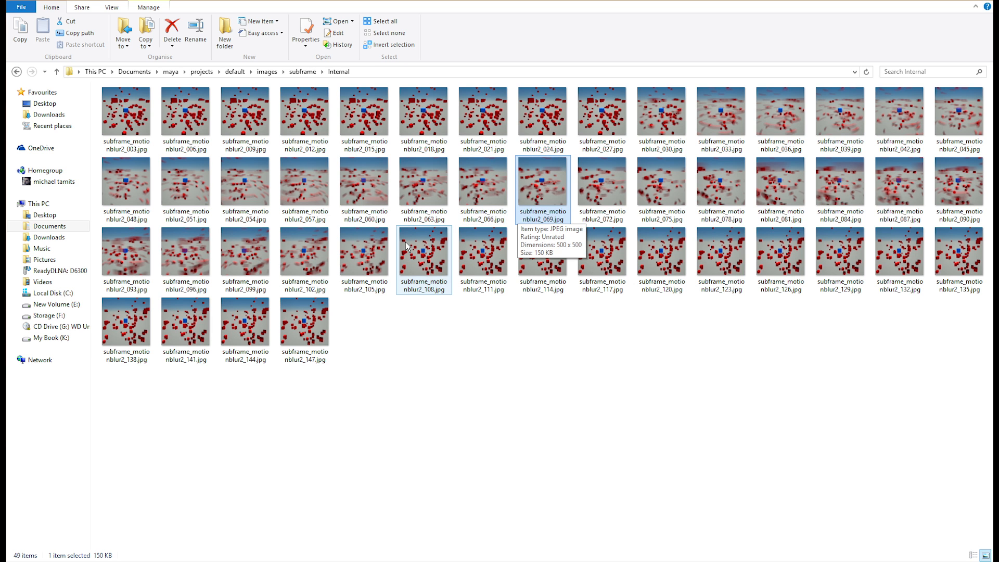
left_click(422, 185)
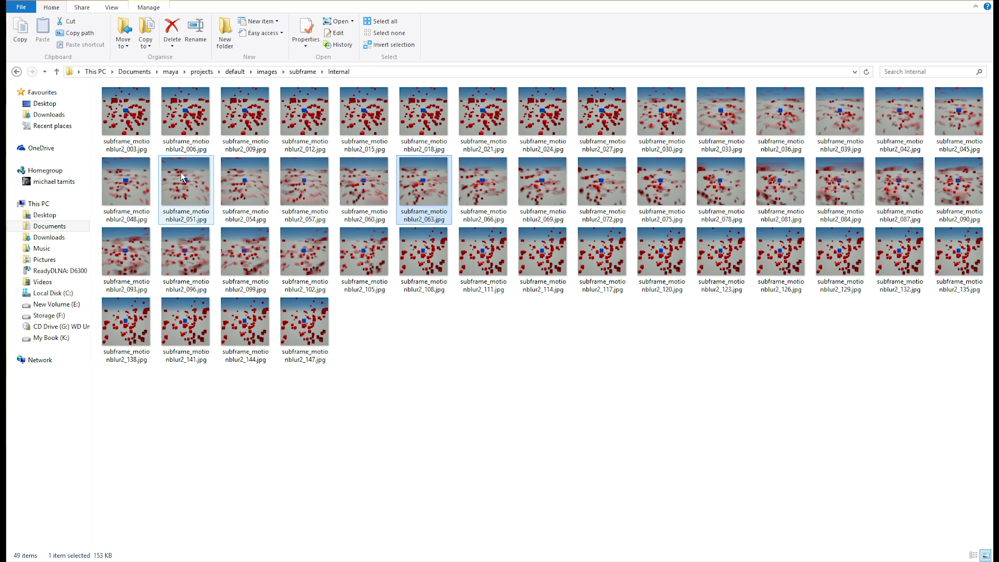
left_click(186, 183)
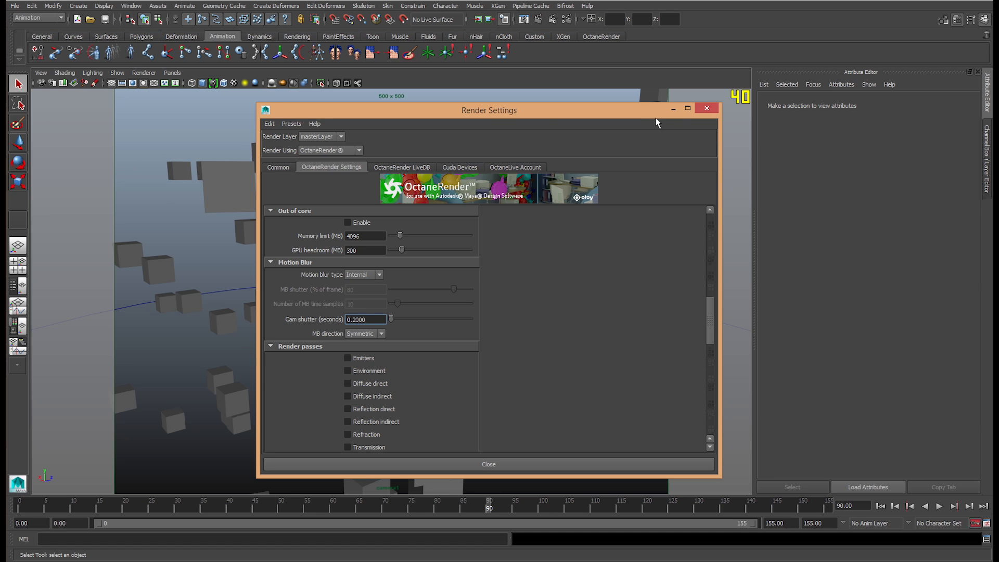
Move the Render Settings window down-left and scroll through the Octane options past motion blur.
left_click_drag(489, 110, 400, 401)
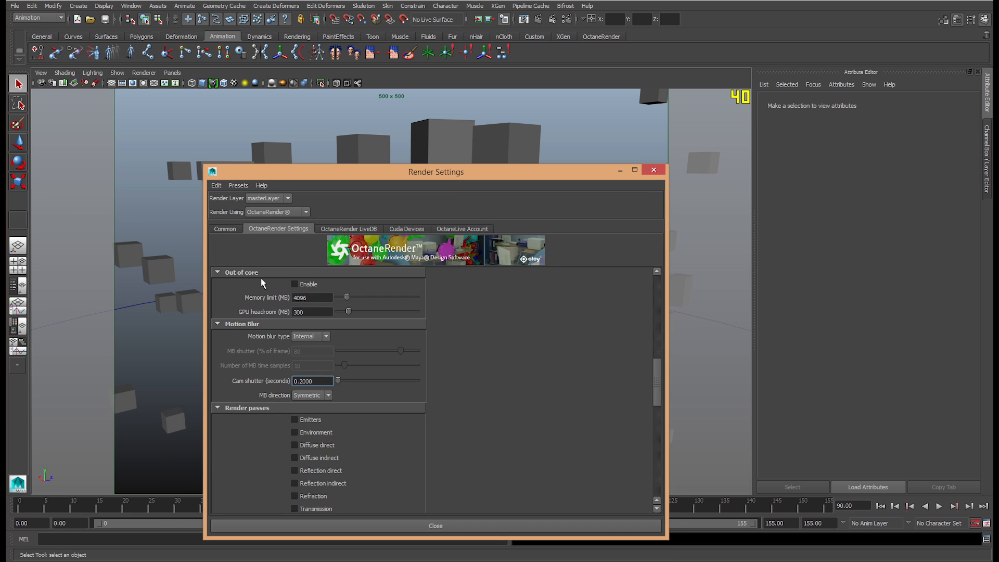
scroll("down", 3)
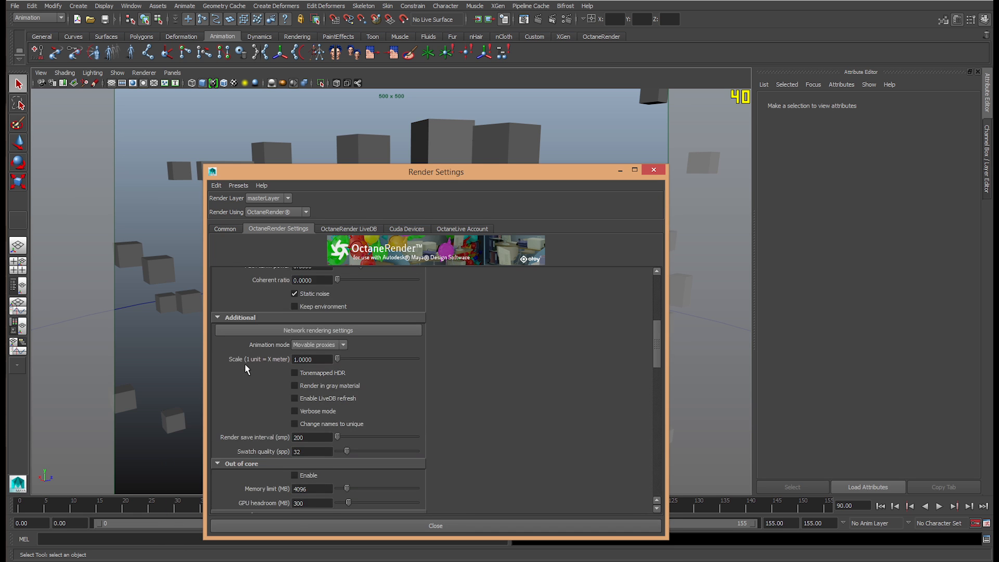
scroll("down", 3)
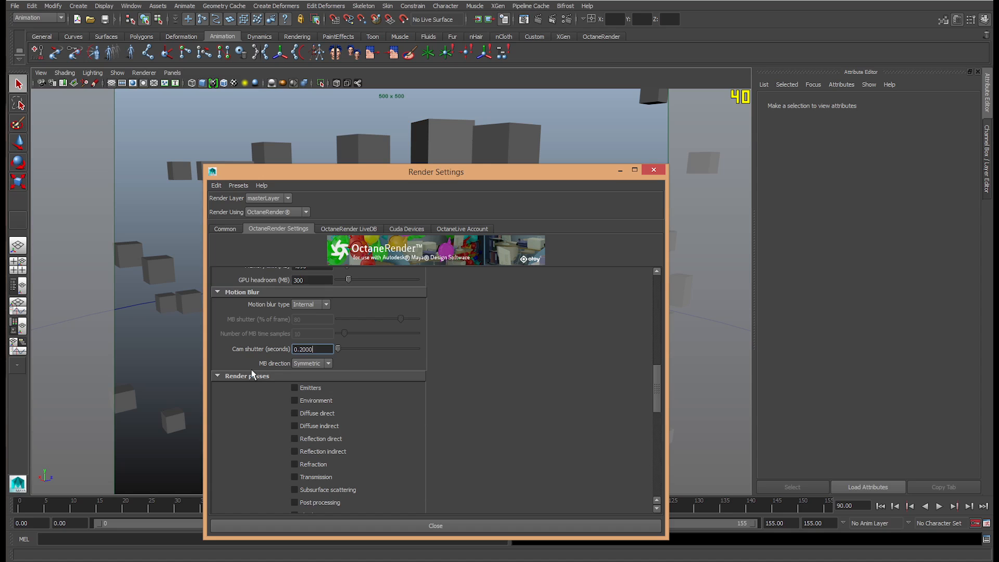
scroll("down", 3)
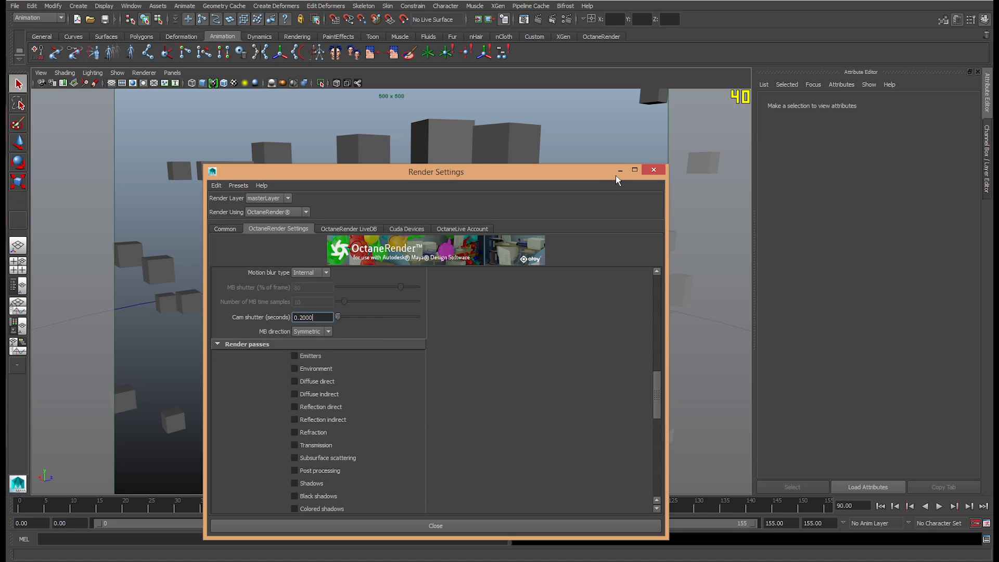
mouse_move(619, 169)
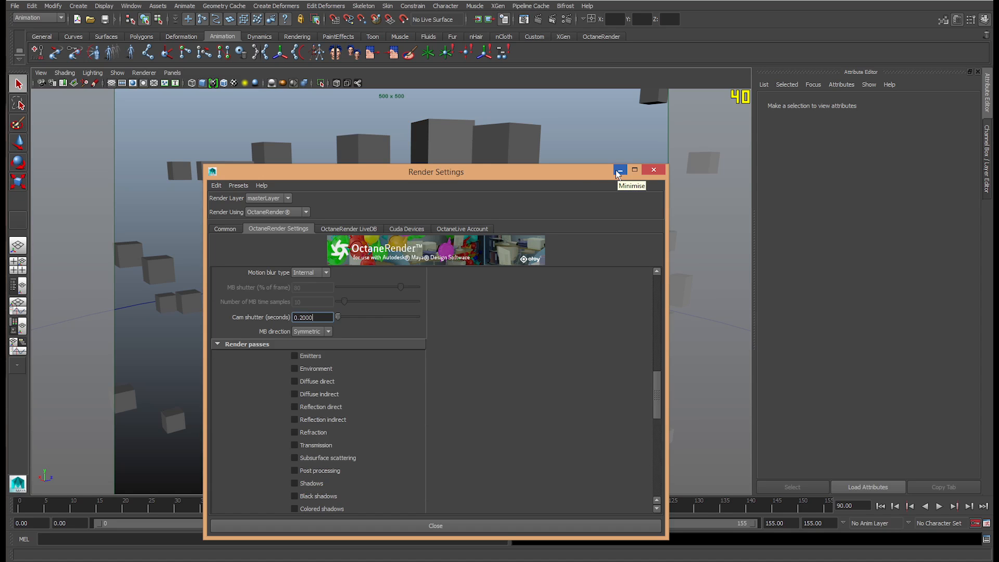
mouse_move(271, 260)
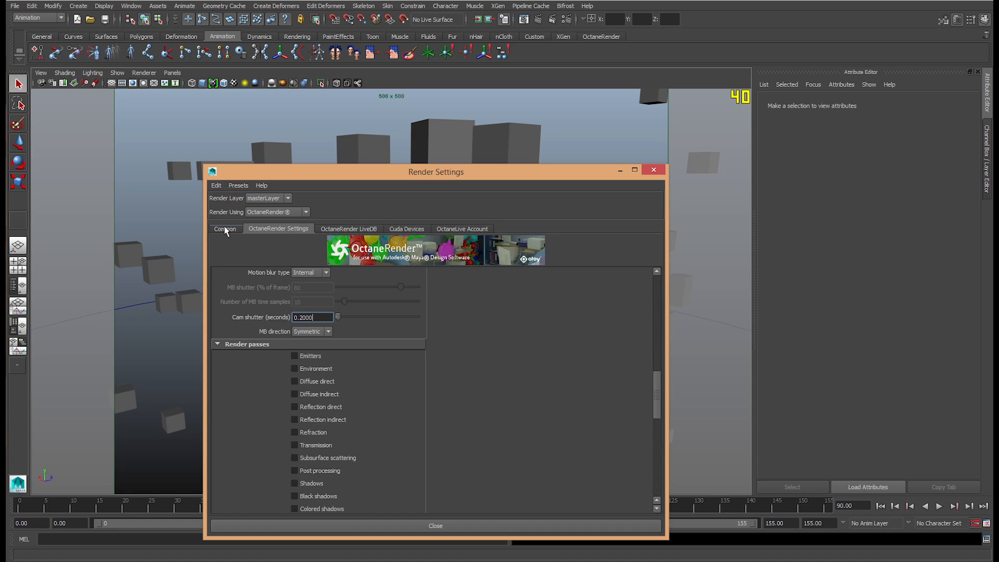
left_click(225, 229)
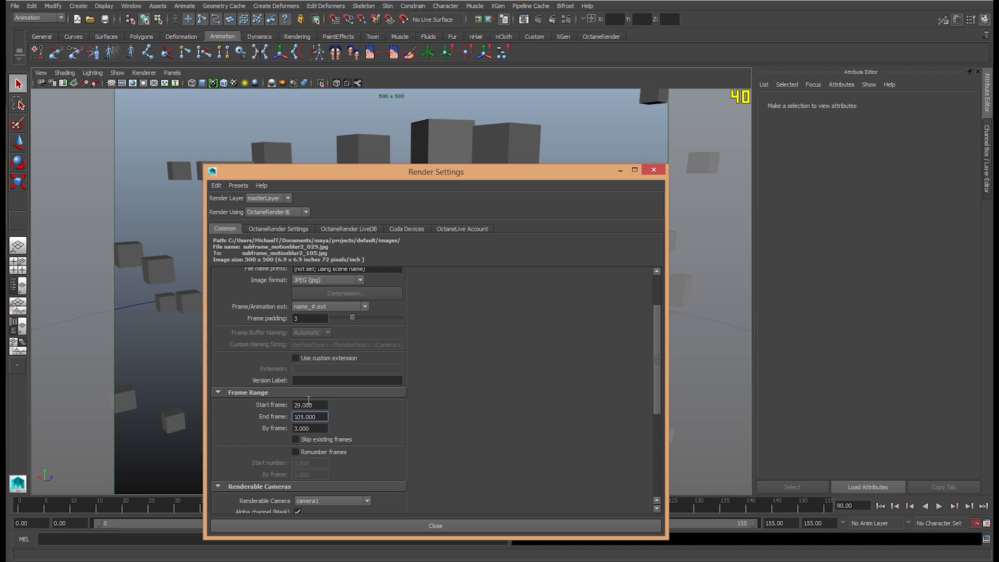
left_click(310, 416)
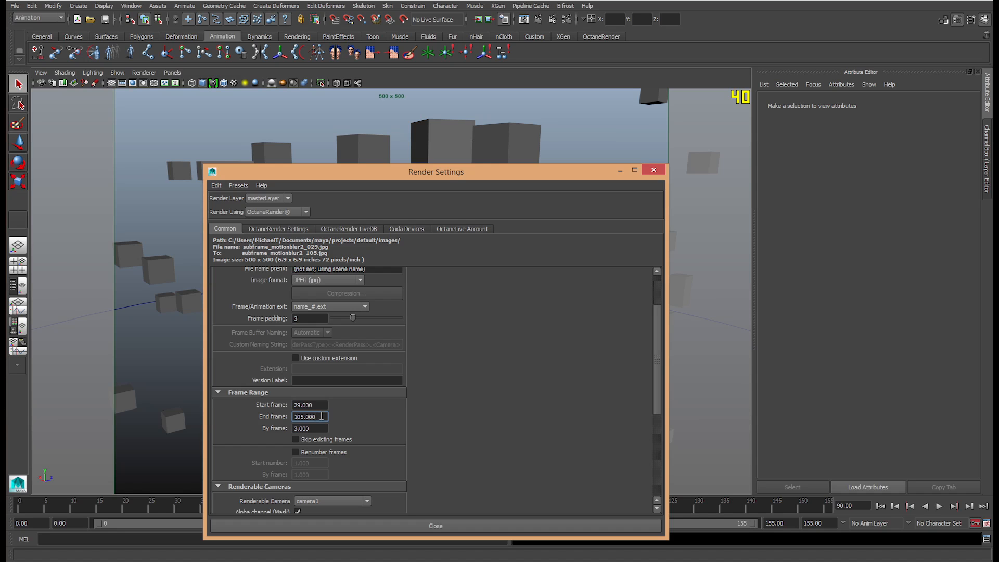
scroll("down", 3)
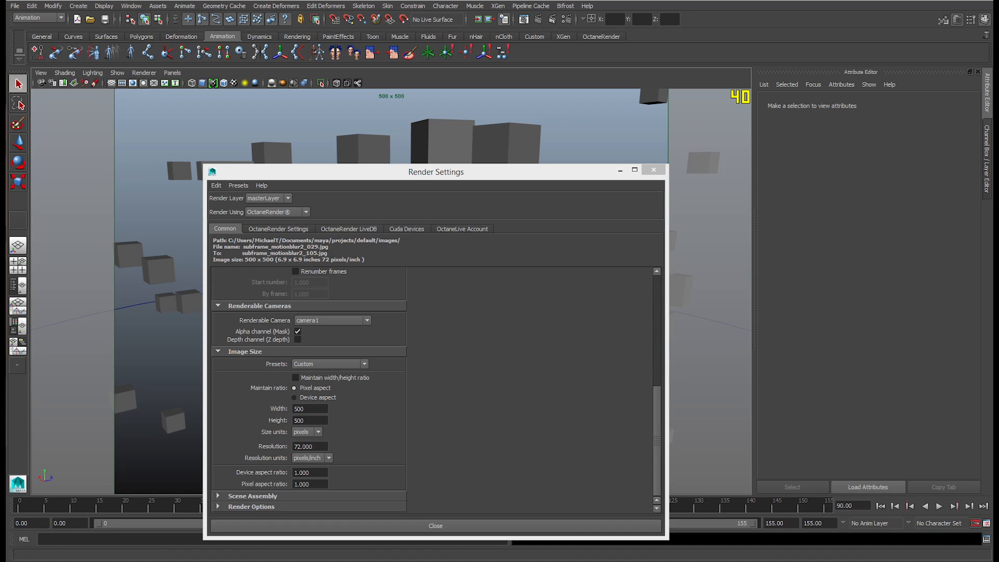
left_click(349, 229)
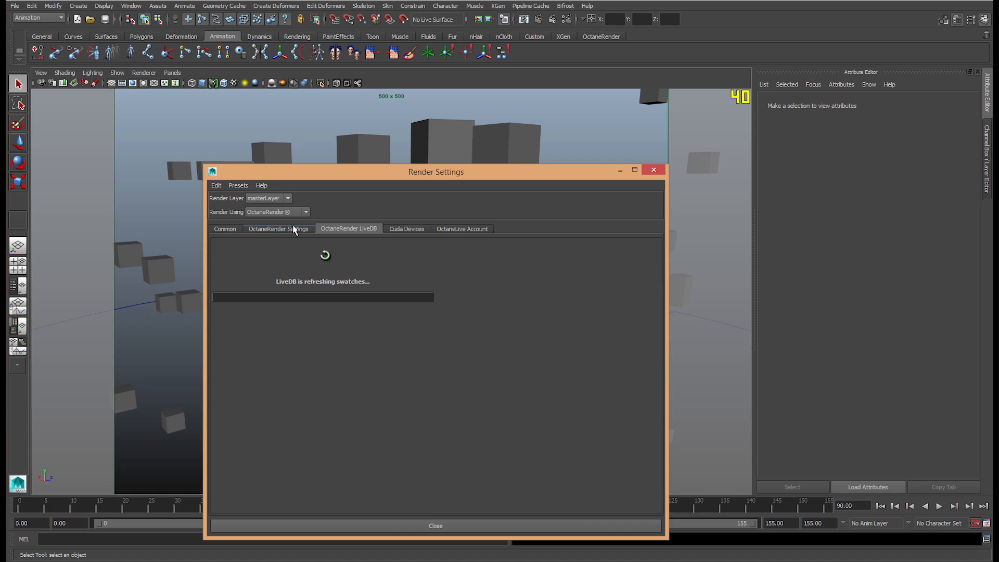
left_click(225, 229)
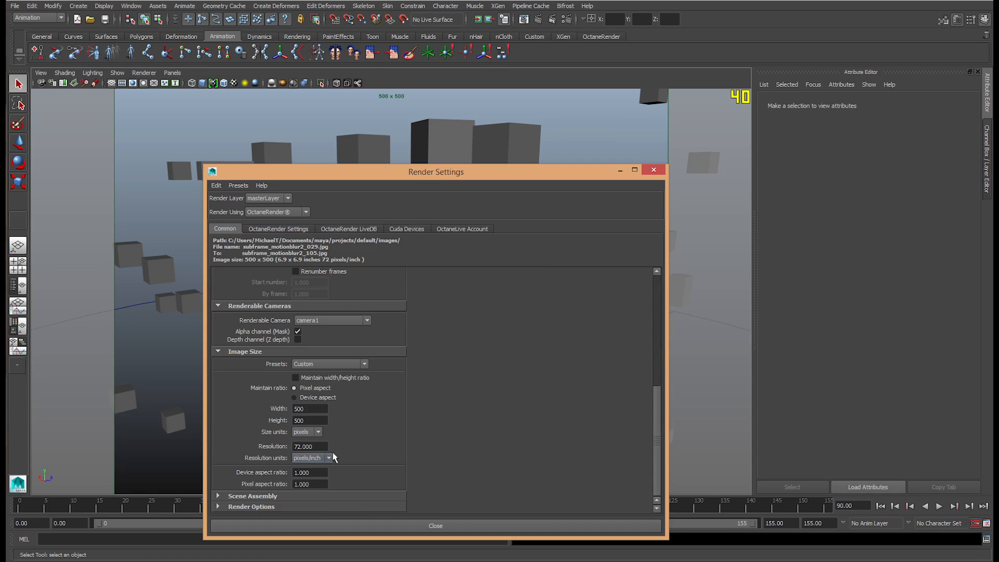
left_click(278, 229)
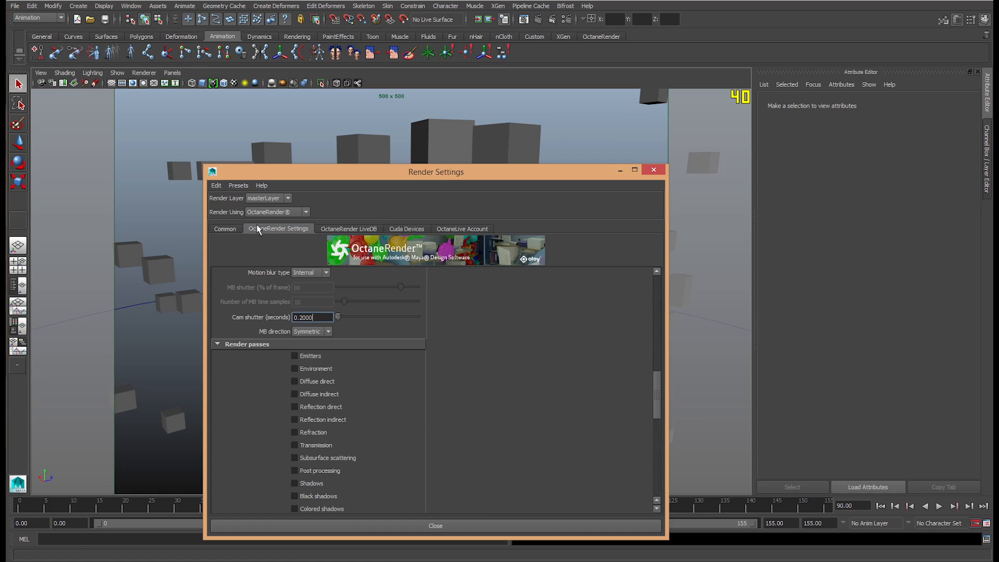
scroll("down", 3)
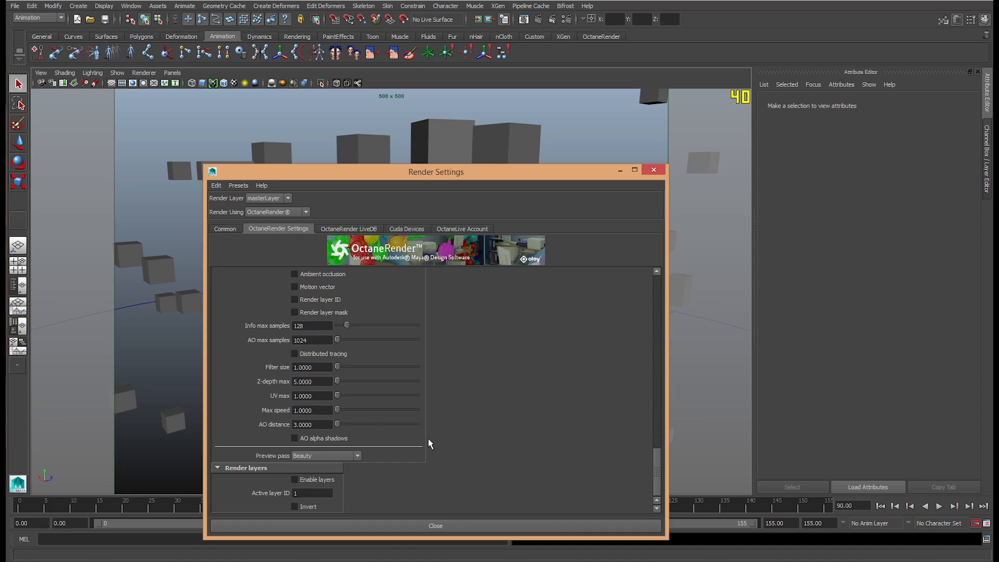
scroll("down", 3)
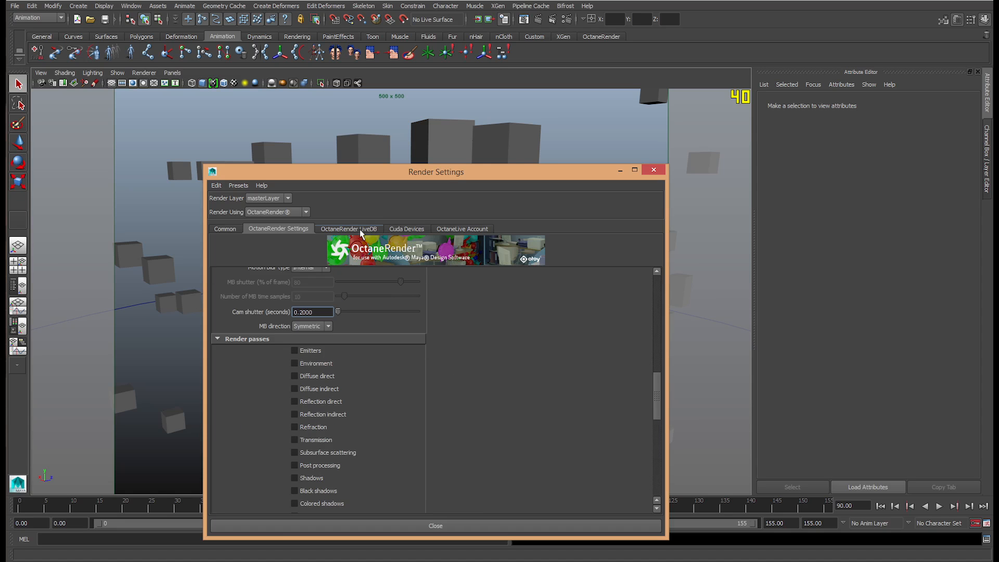